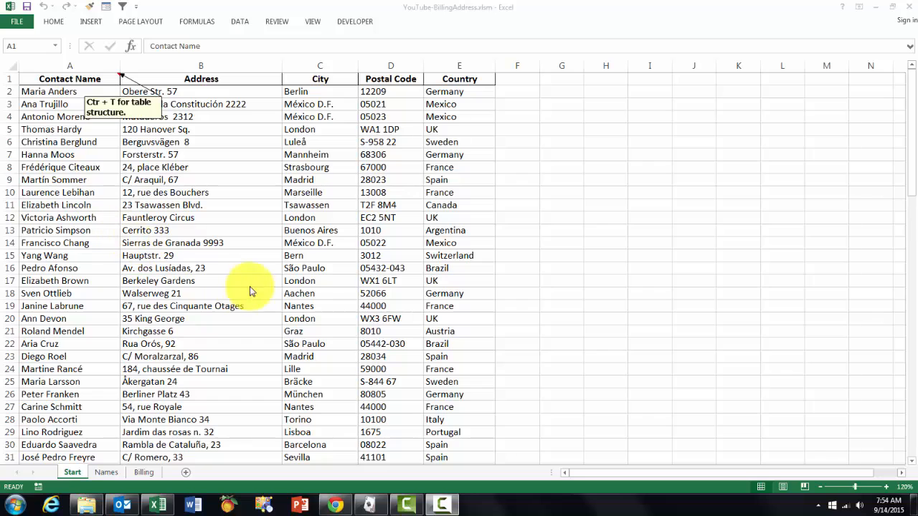
mouse_move(221, 129)
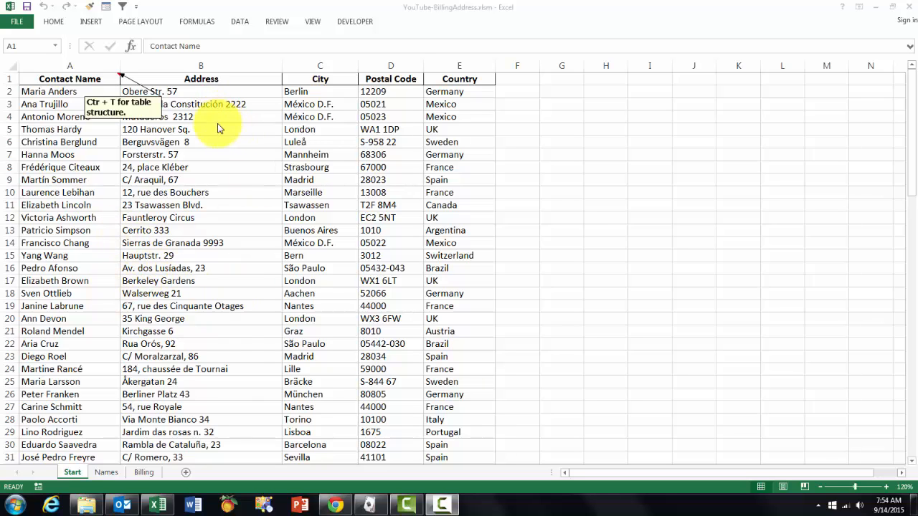
mouse_move(330, 243)
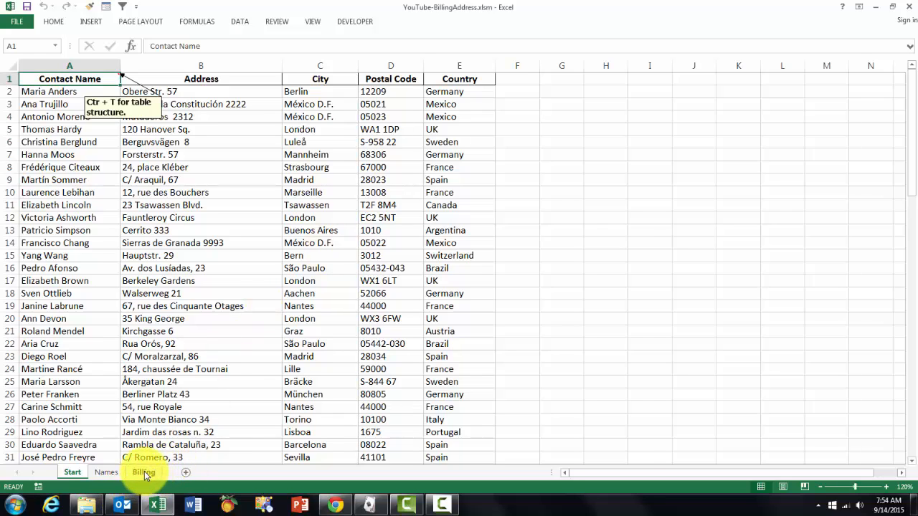
Show the Billing sheet with Roland Mendel's looked-up address block.
click(143, 472)
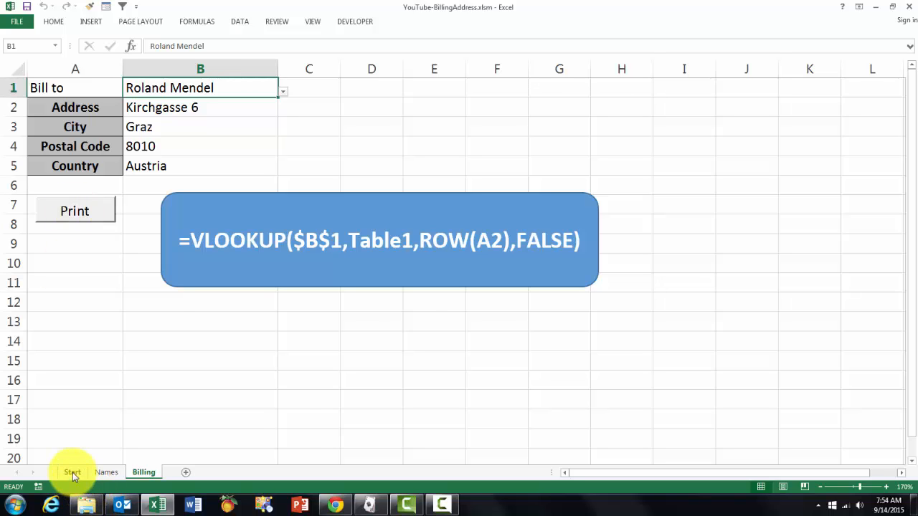
Convert the Start sheet's contact list into an Excel table with headers (Ctrl+T).
click(72, 472)
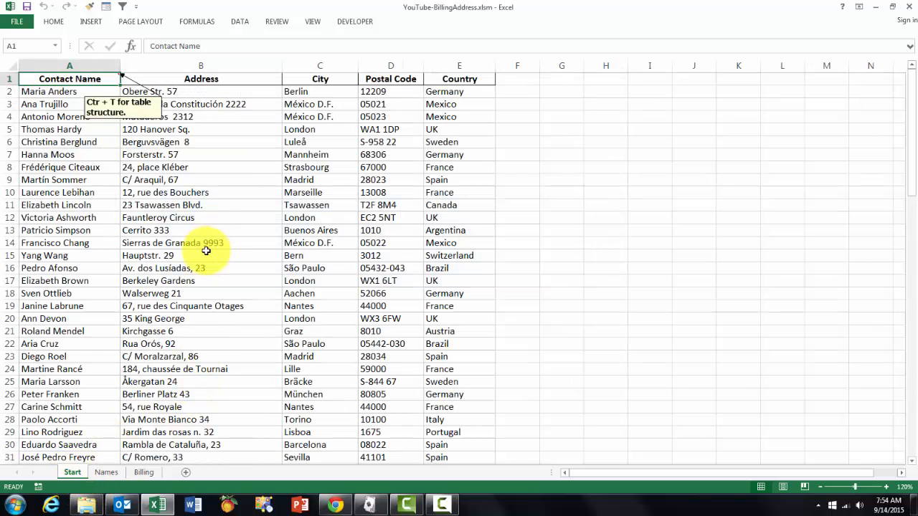
mouse_move(214, 285)
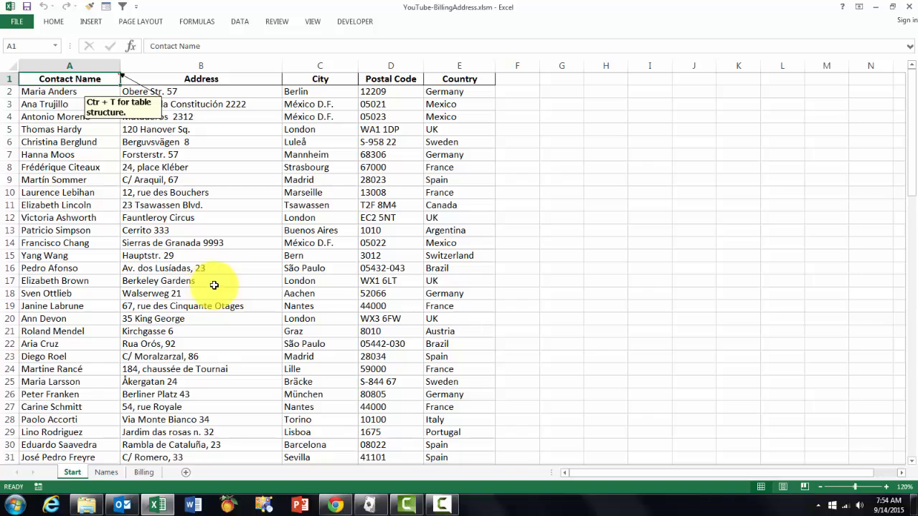
mouse_move(278, 181)
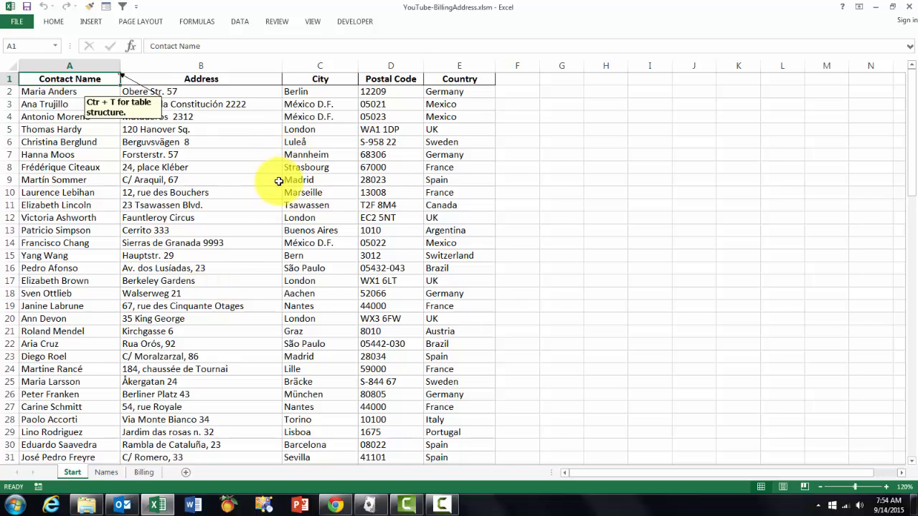
mouse_move(204, 224)
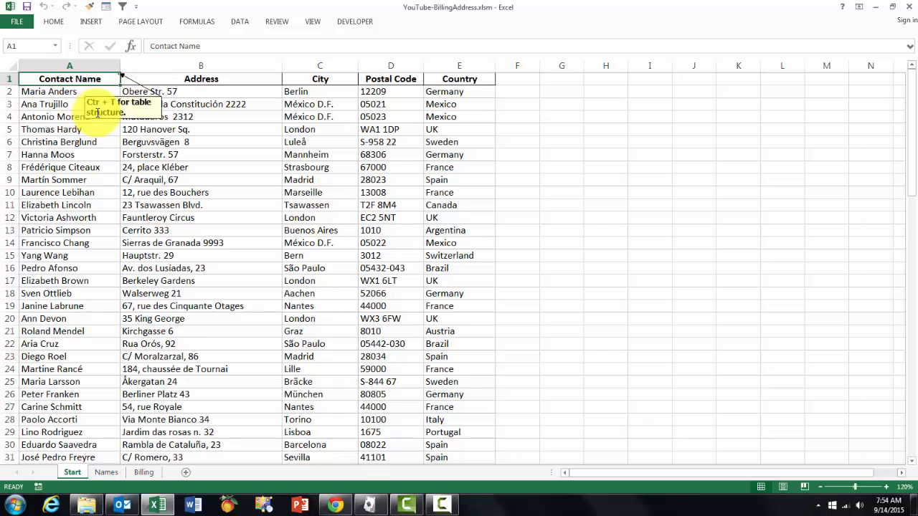
key(ctrl+t)
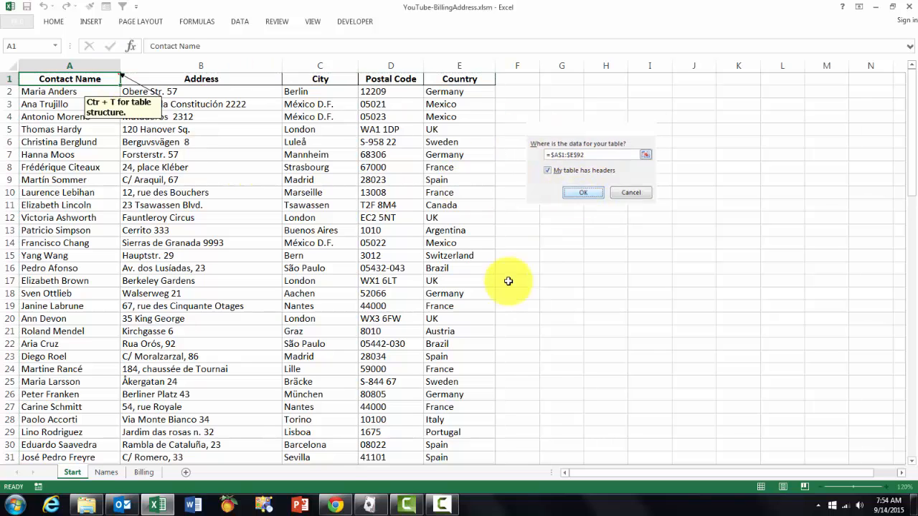
click(582, 192)
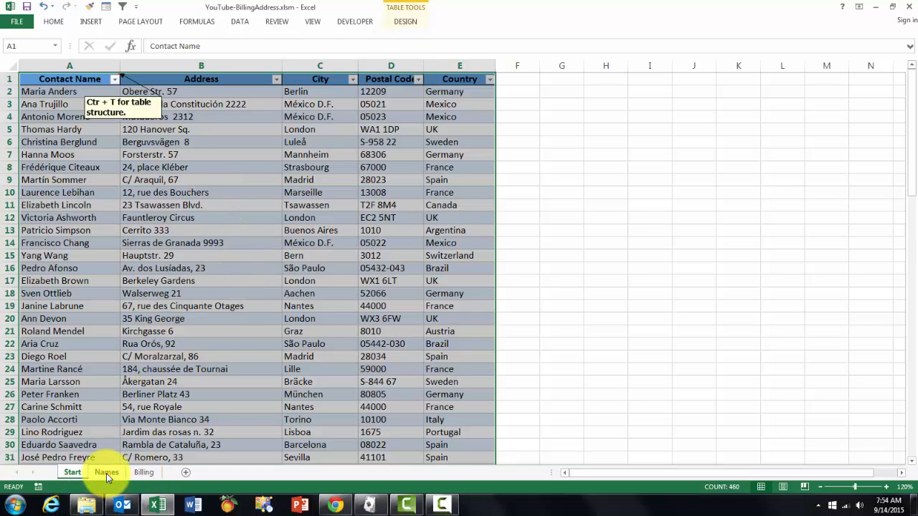
Switch to the Names sheet and view its contact table's design settings.
click(106, 471)
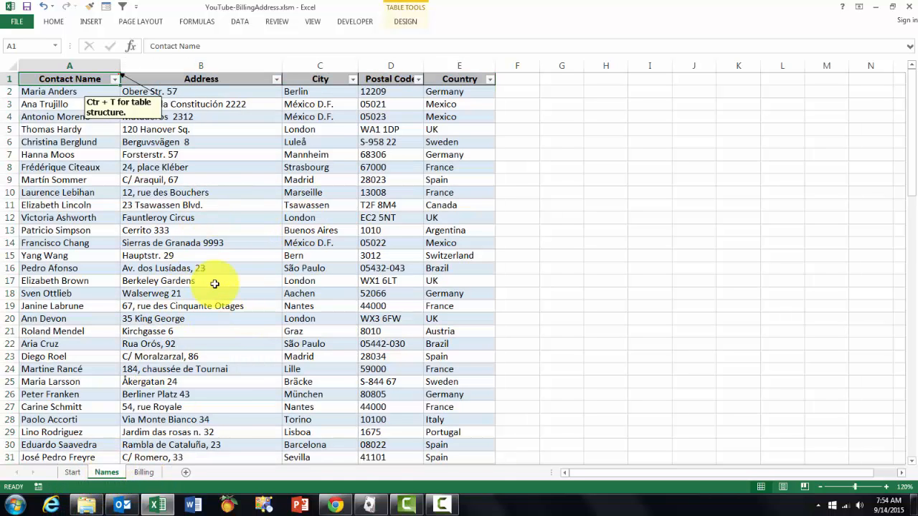
mouse_move(242, 261)
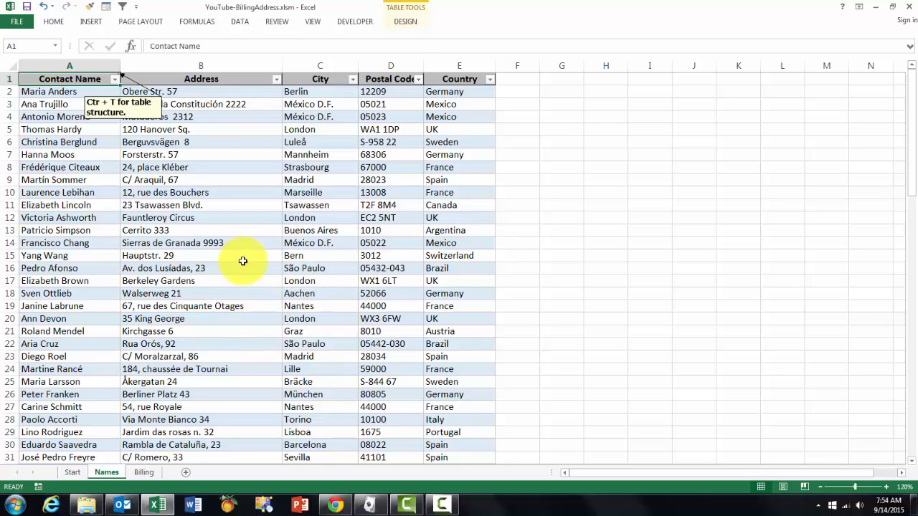
mouse_move(218, 322)
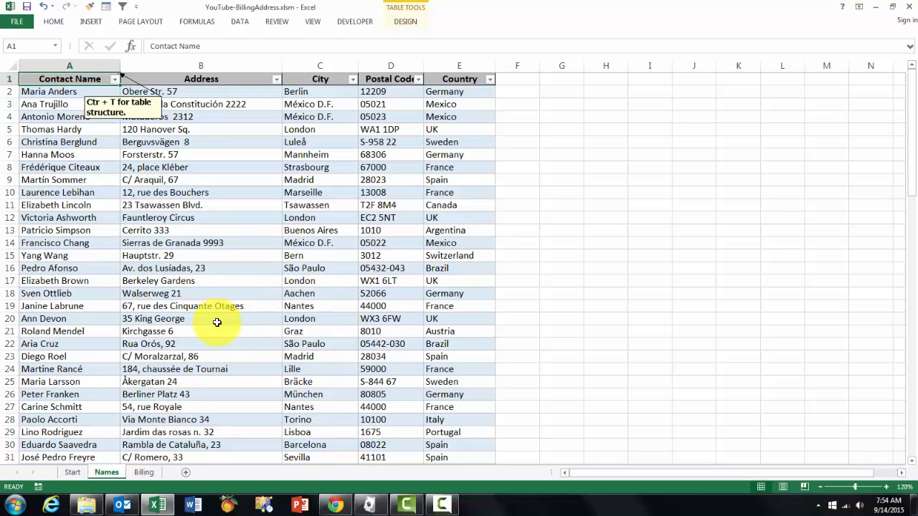
mouse_move(323, 172)
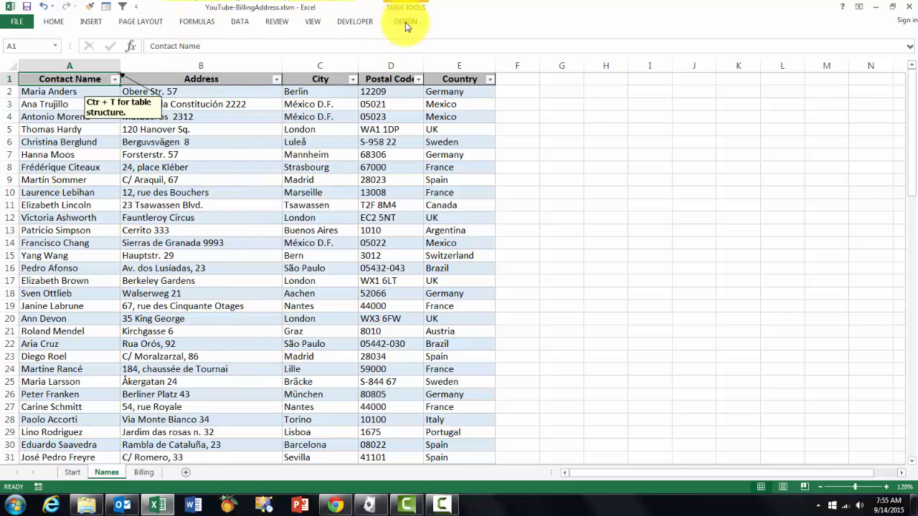
click(405, 22)
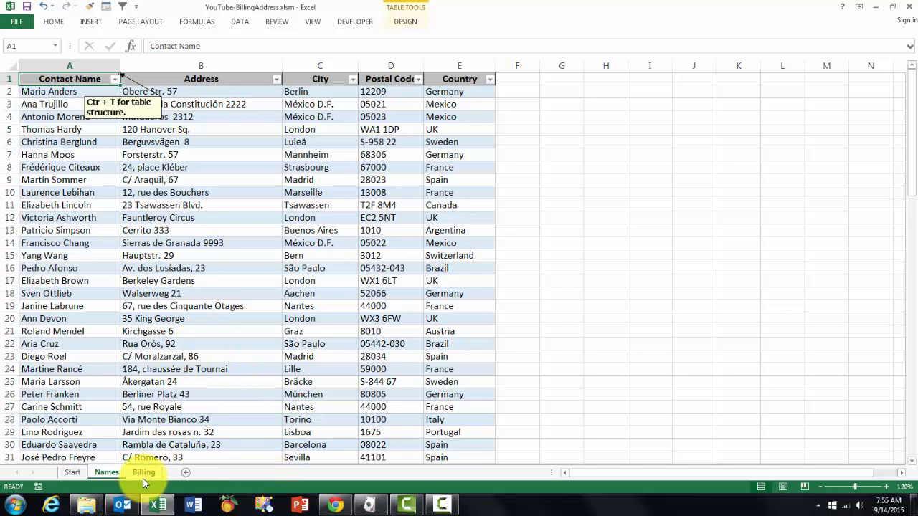
click(143, 472)
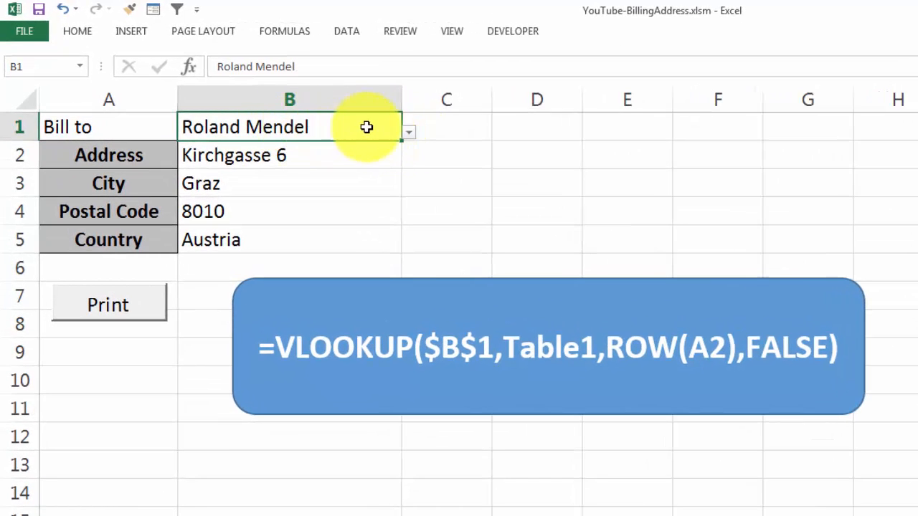
click(407, 132)
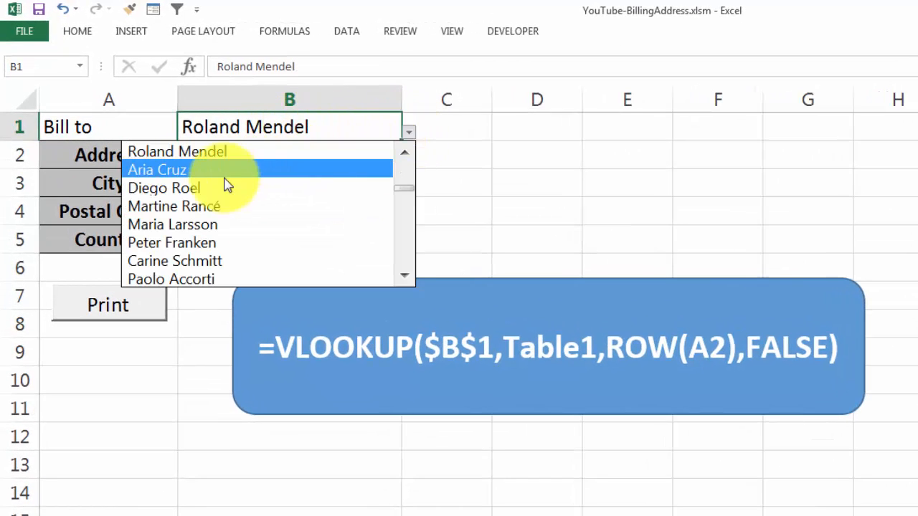
click(172, 224)
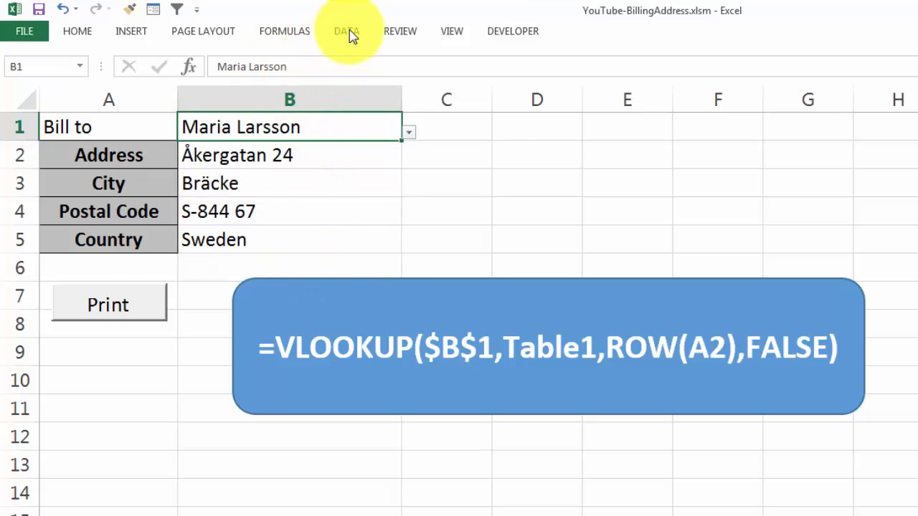
mouse_move(347, 34)
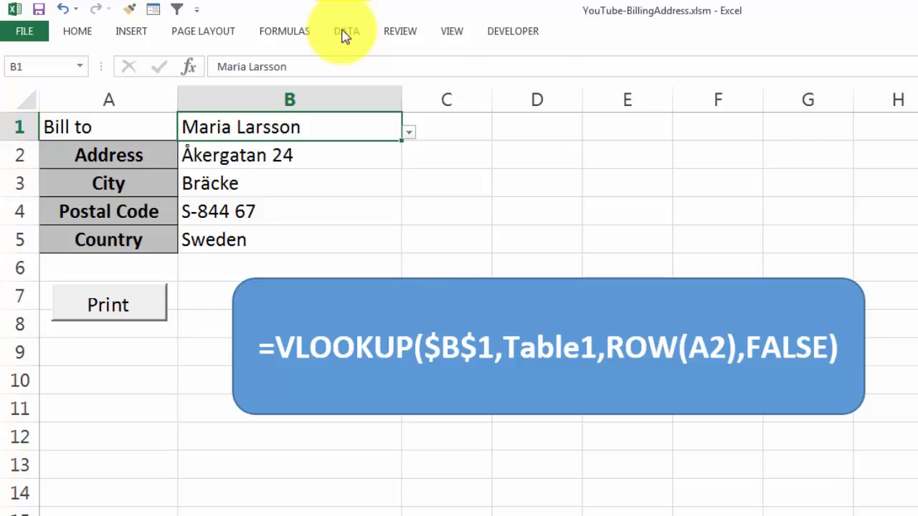
click(347, 32)
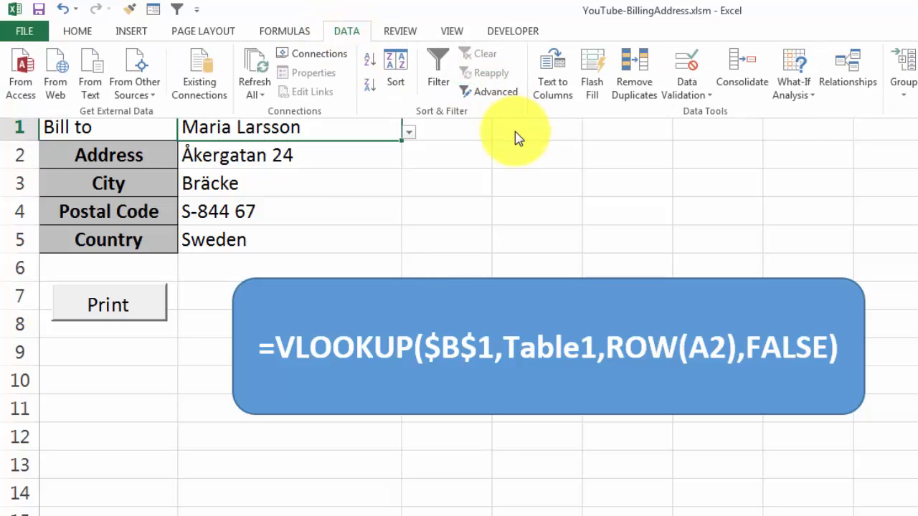
click(686, 81)
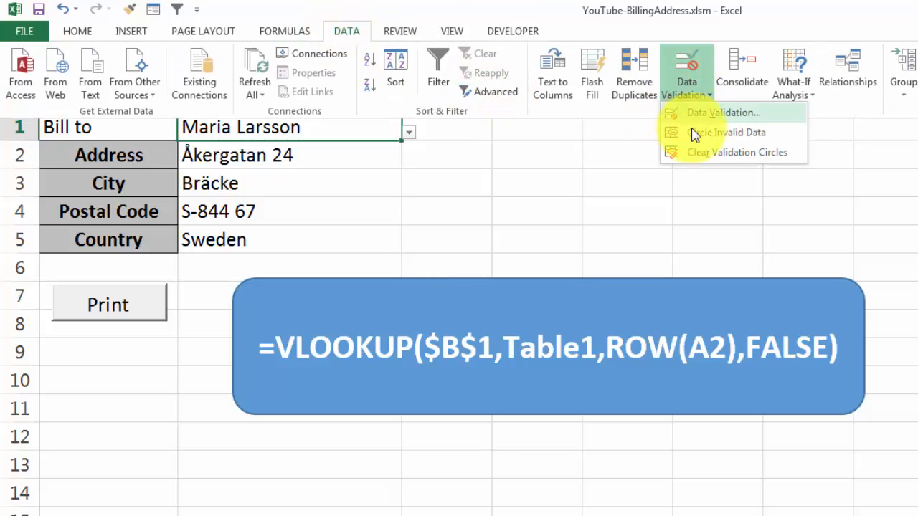
mouse_move(710, 112)
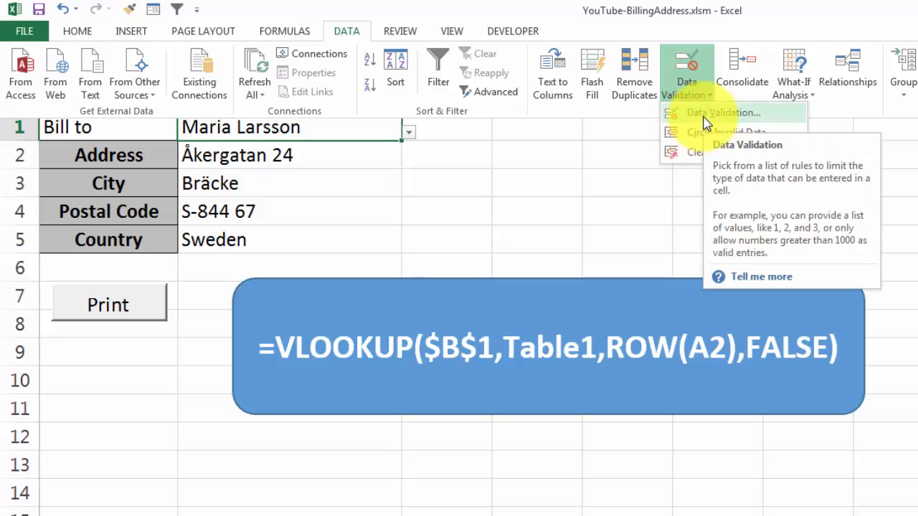
click(720, 112)
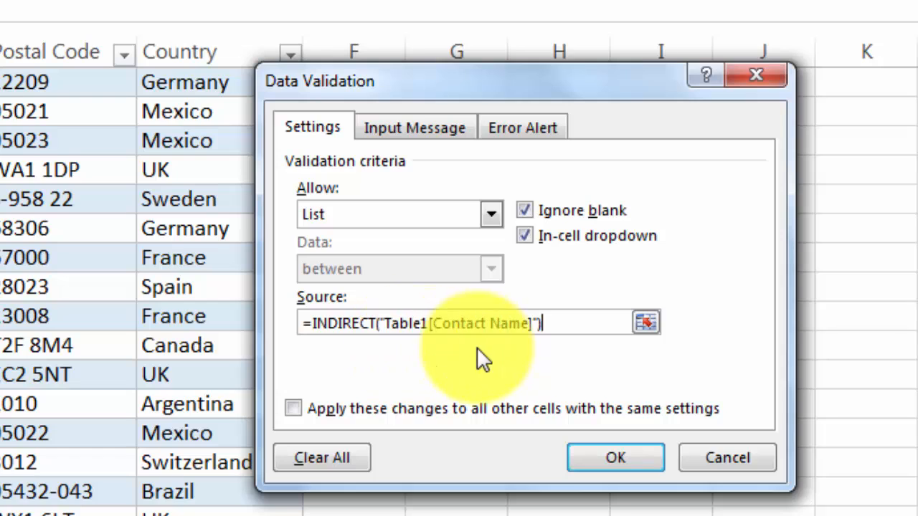
mouse_move(577, 324)
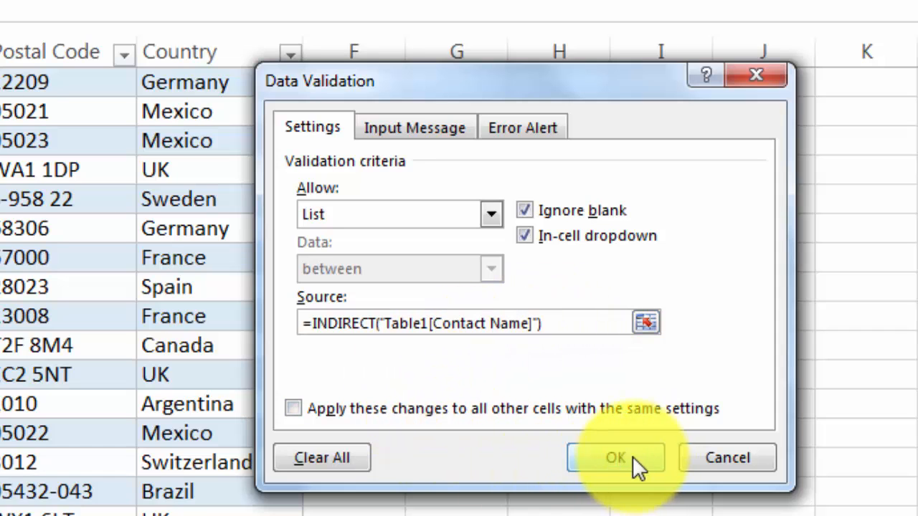
click(615, 457)
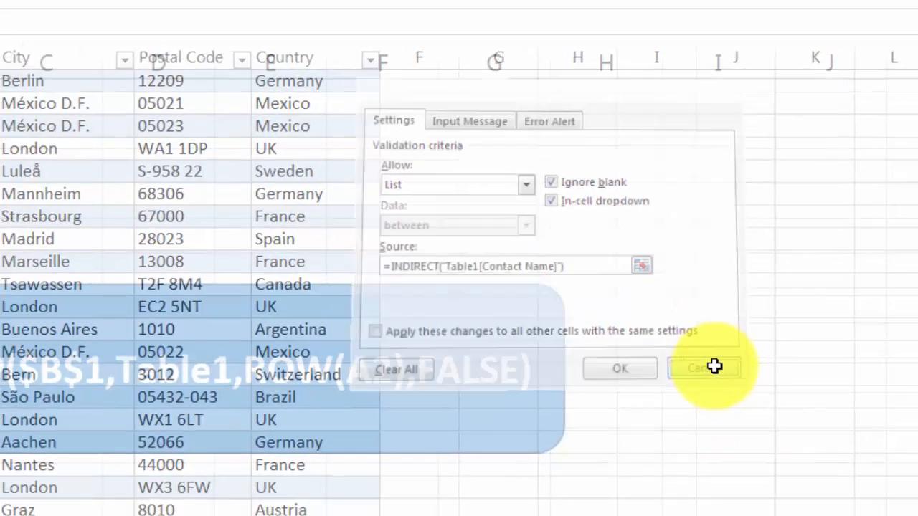
click(703, 367)
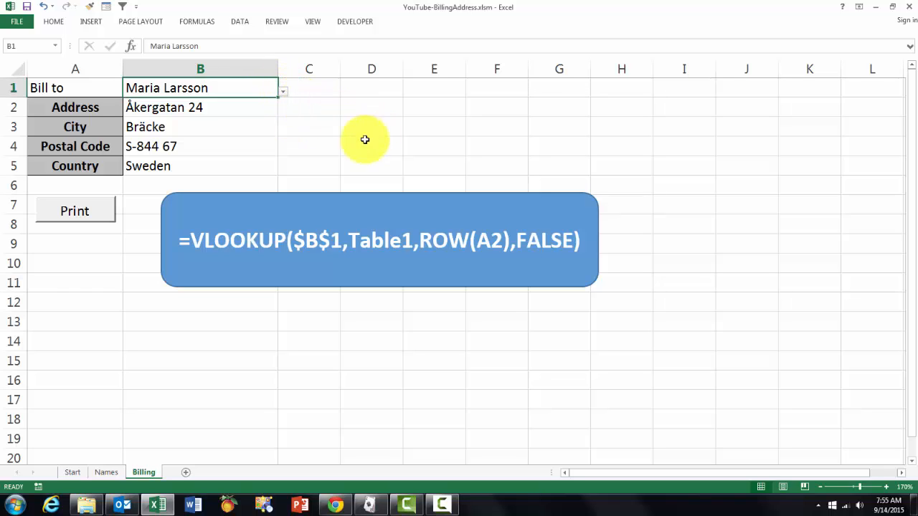
click(201, 106)
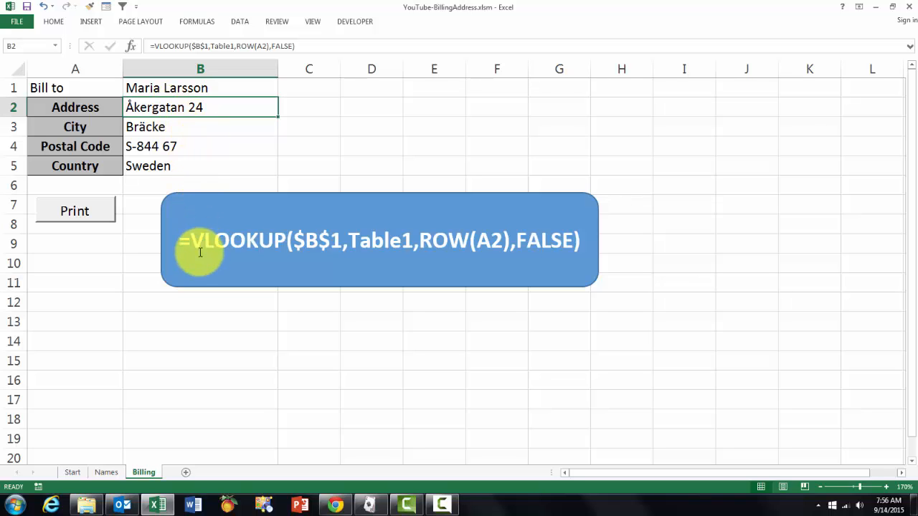
mouse_move(275, 242)
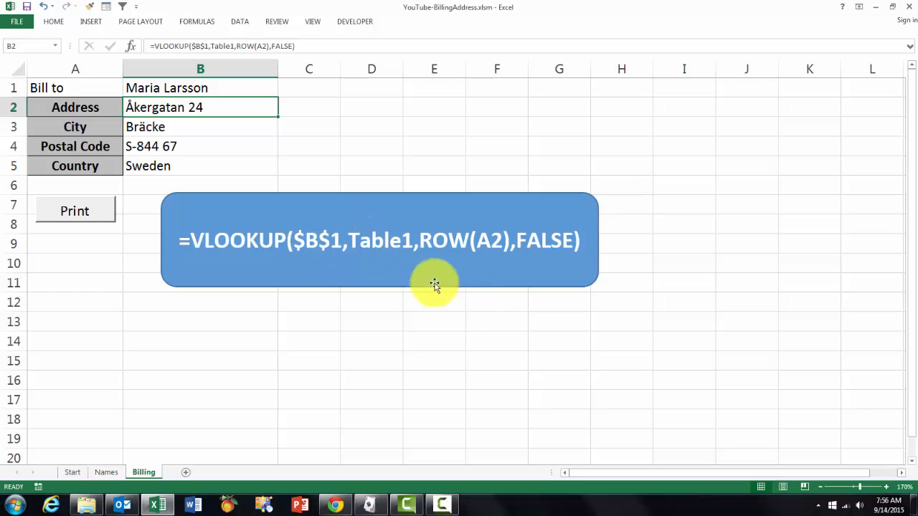
mouse_move(491, 244)
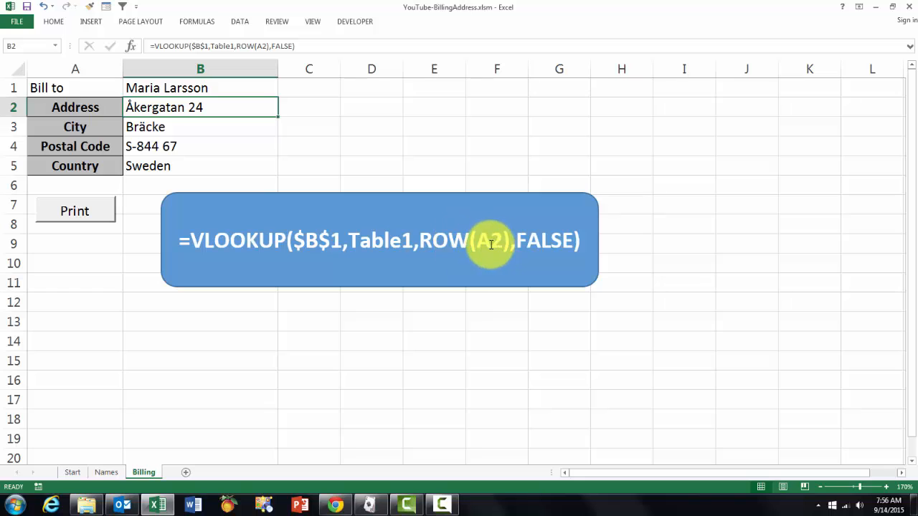
mouse_move(480, 243)
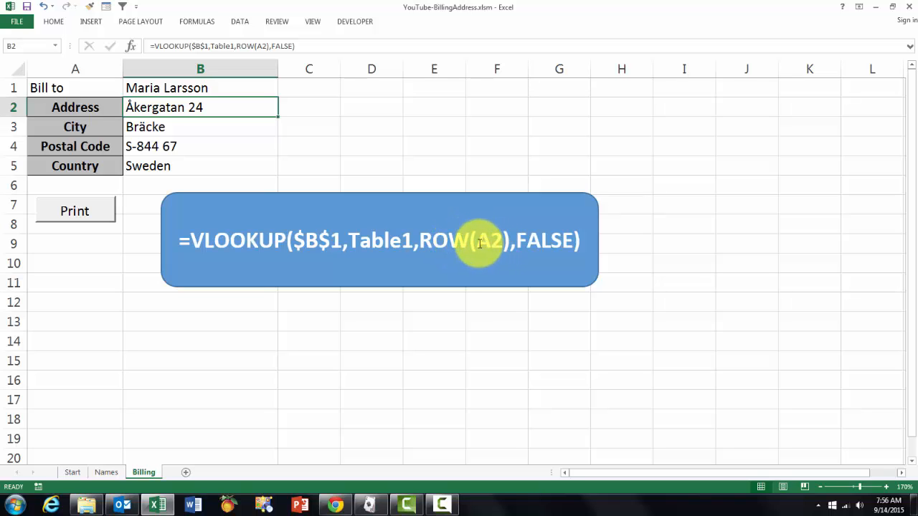
mouse_move(190, 106)
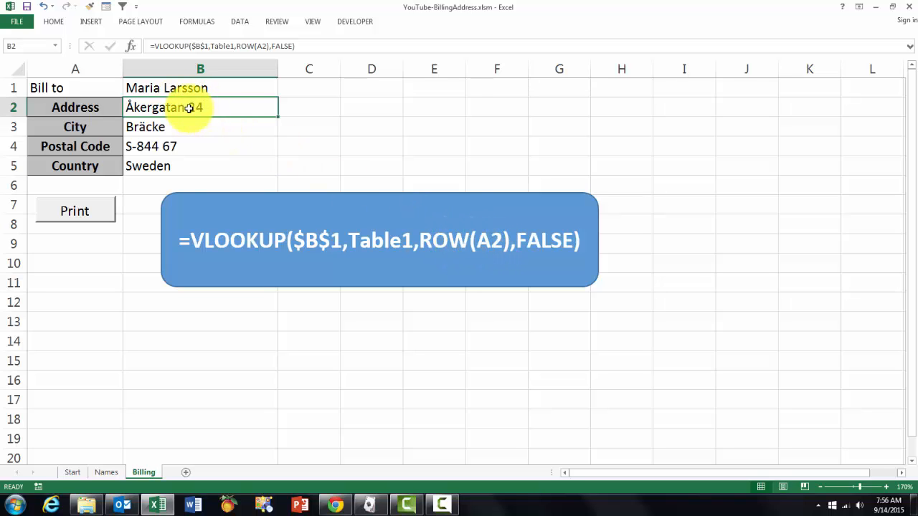
mouse_move(430, 261)
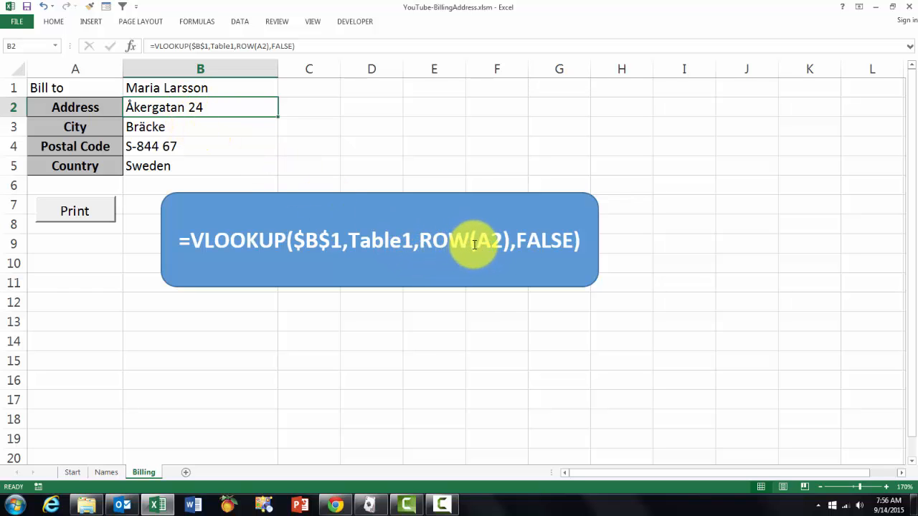
mouse_move(464, 280)
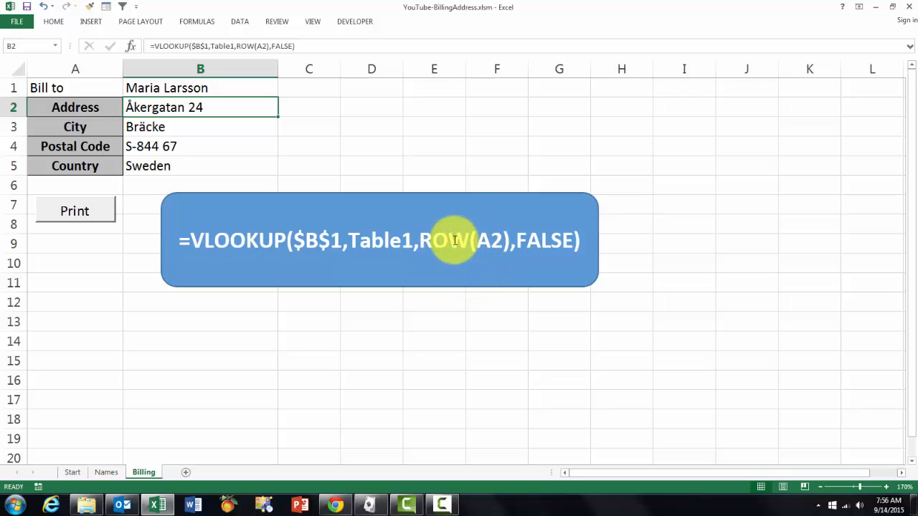
mouse_move(552, 229)
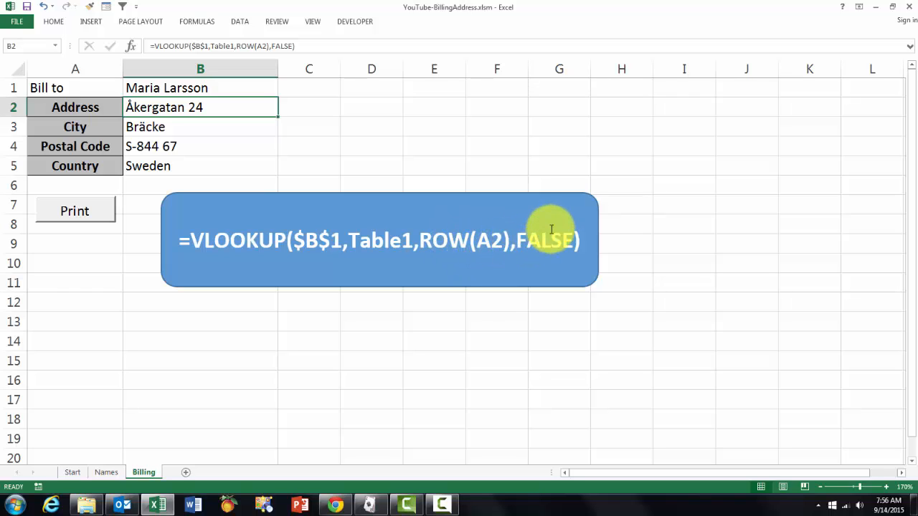
mouse_move(551, 249)
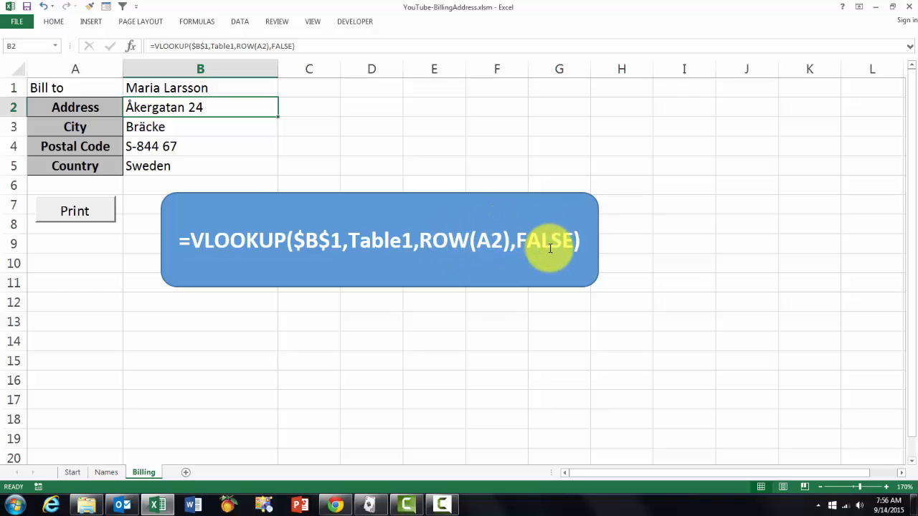
mouse_move(193, 106)
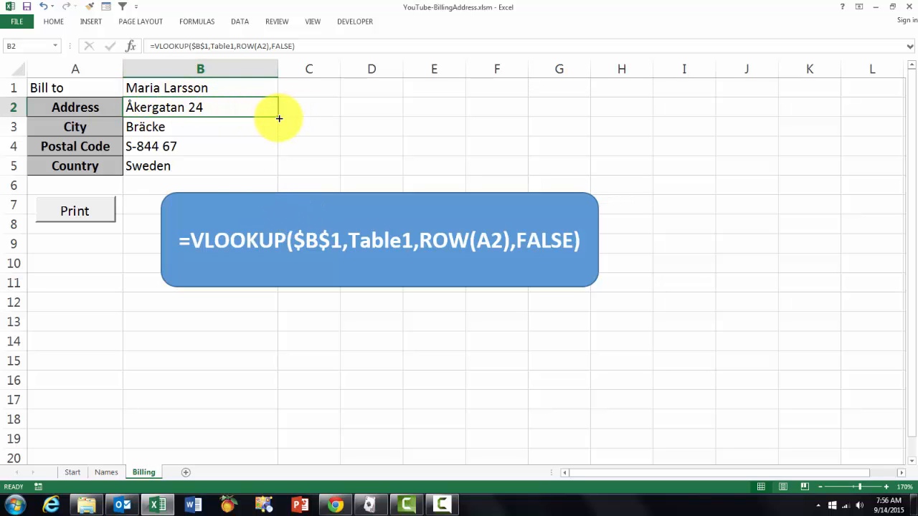
drag(278, 118, 278, 175)
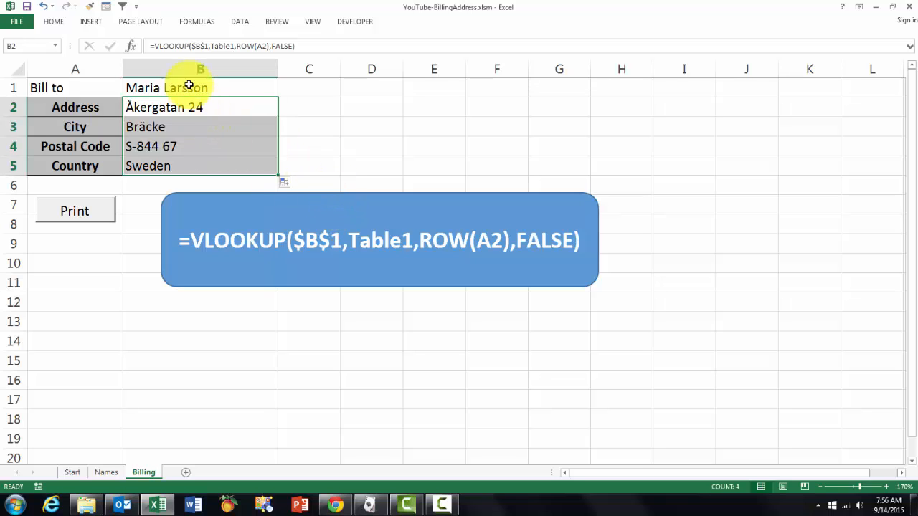
click(201, 87)
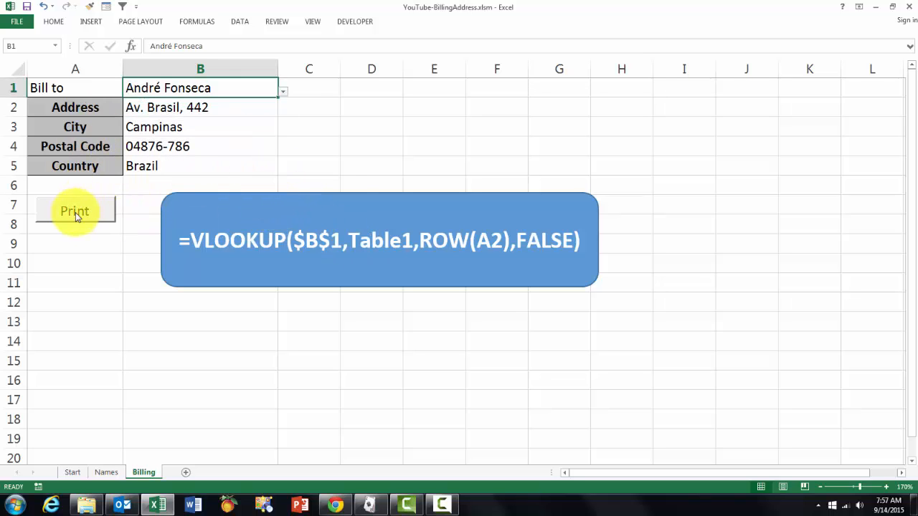
mouse_move(60, 350)
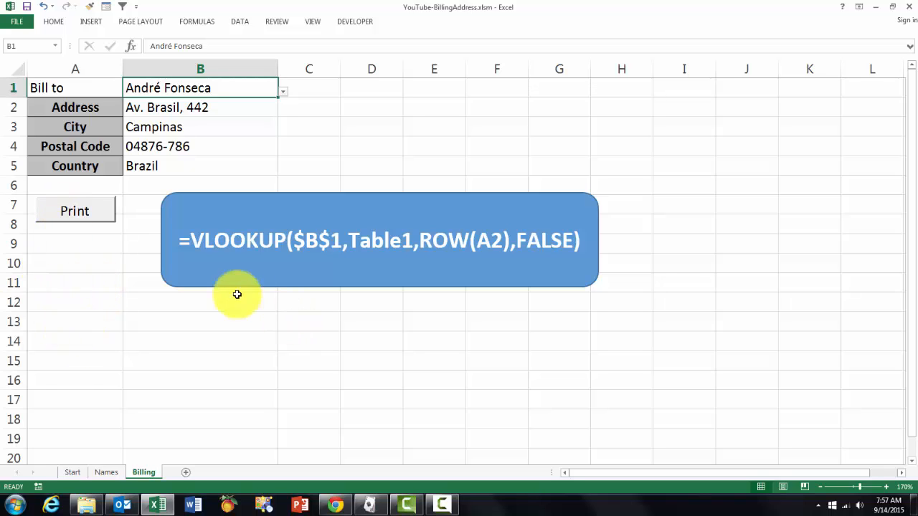
mouse_move(46, 237)
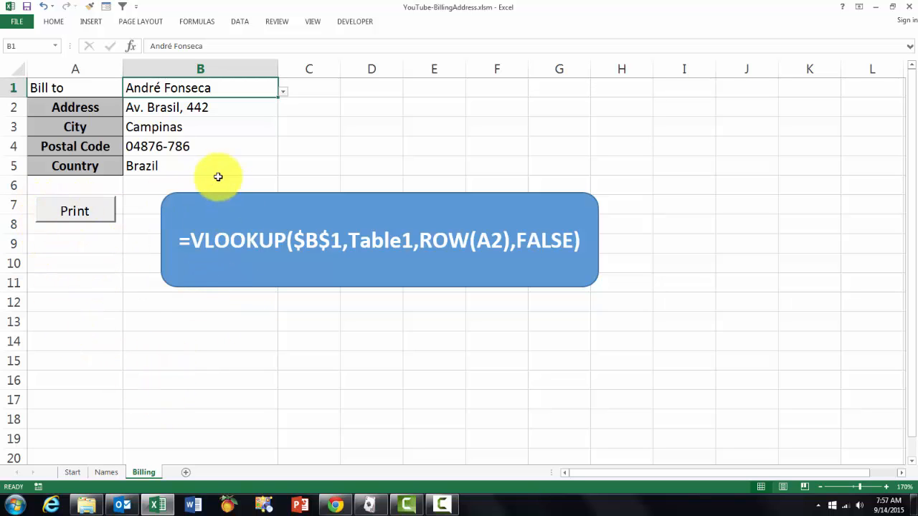
mouse_move(356, 21)
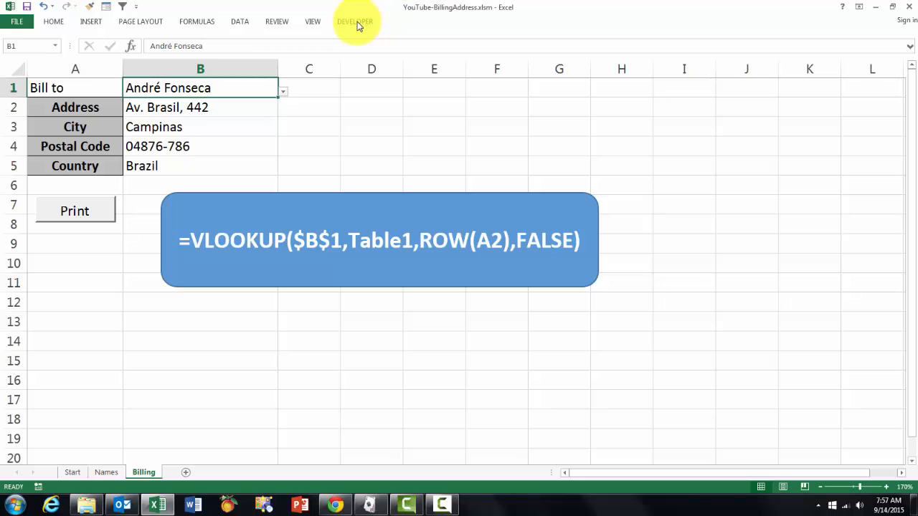
click(354, 22)
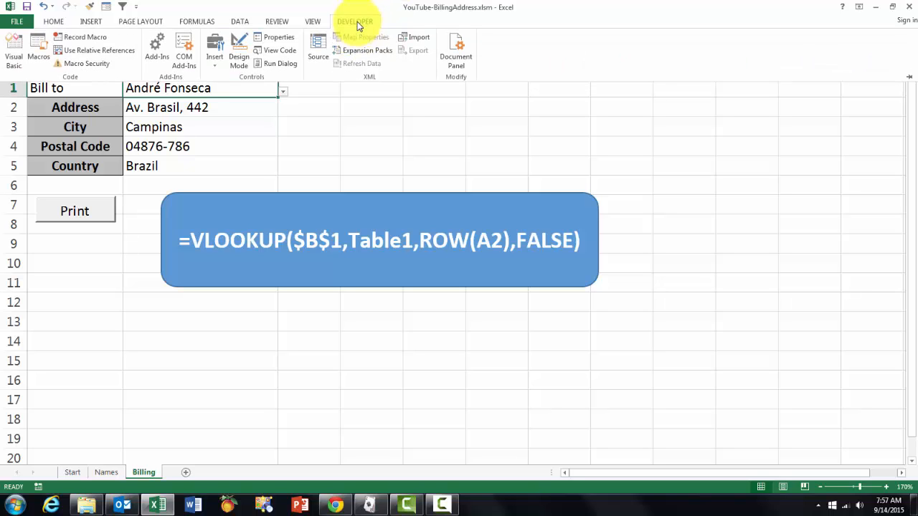
click(17, 21)
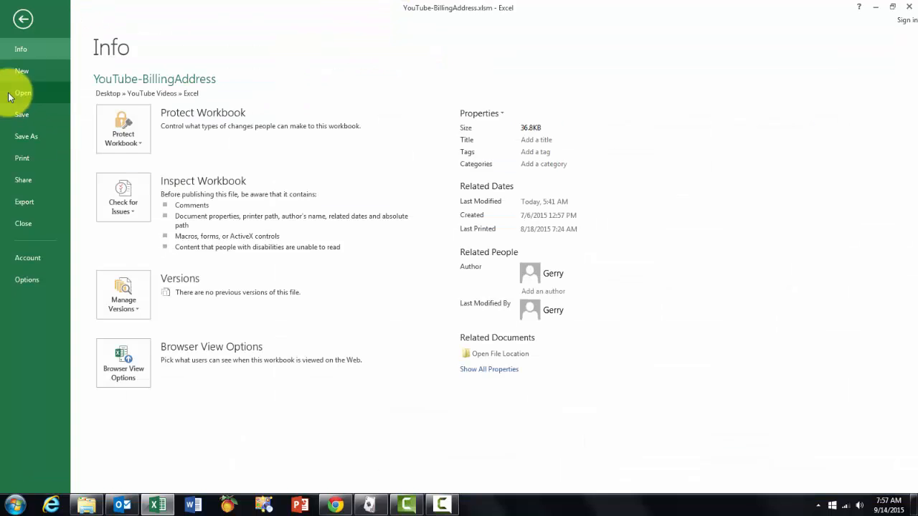
mouse_move(54, 272)
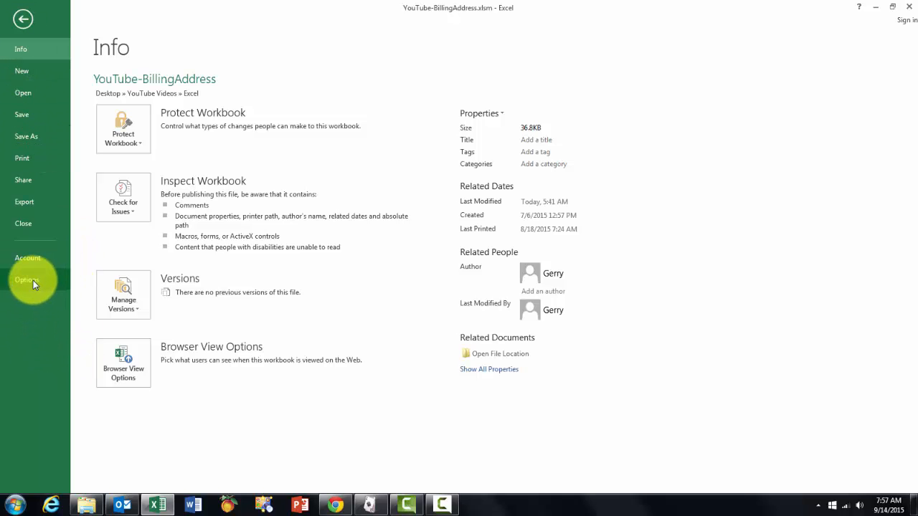
click(26, 280)
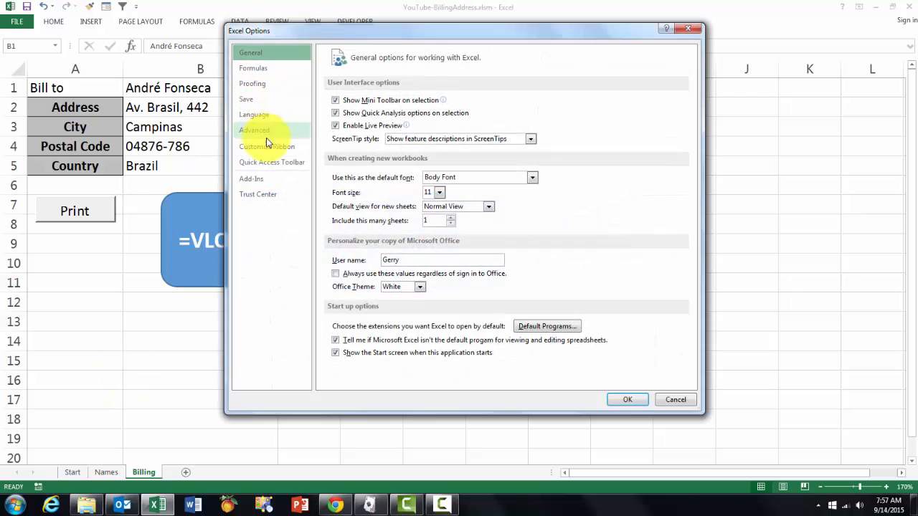
mouse_move(267, 147)
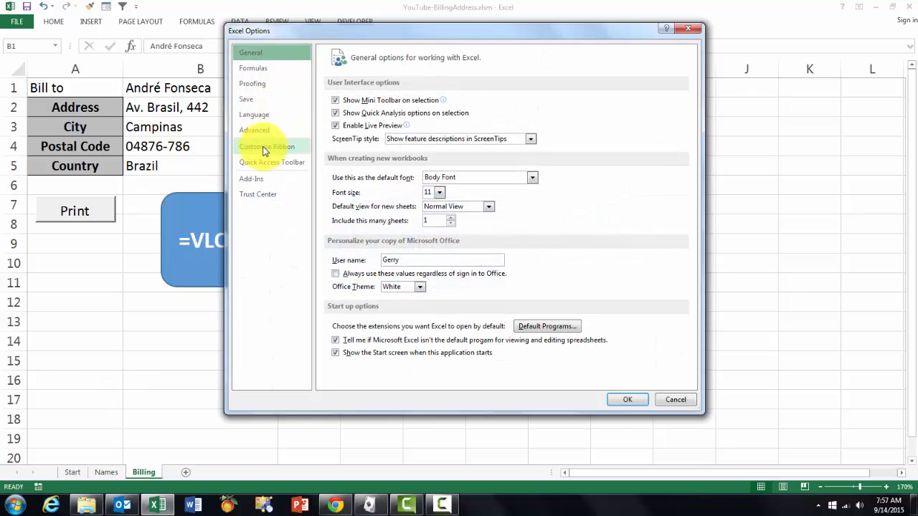
click(267, 147)
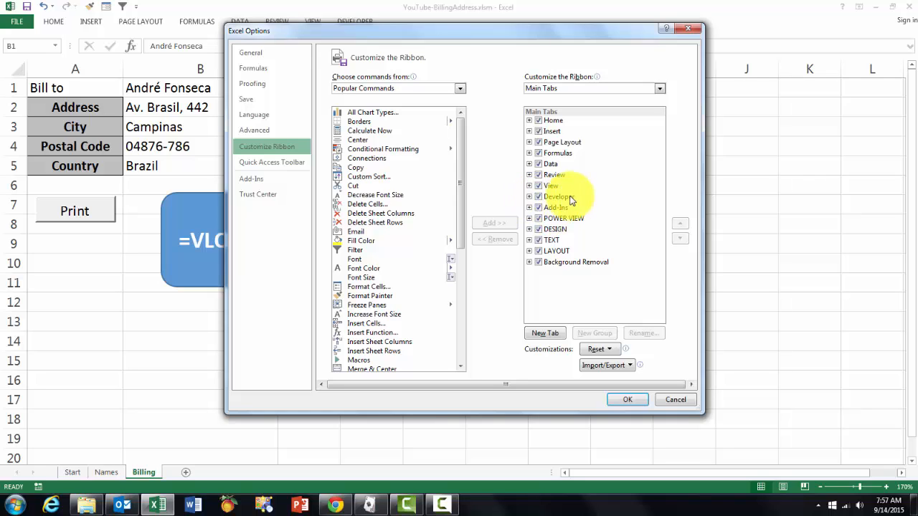
mouse_move(599, 201)
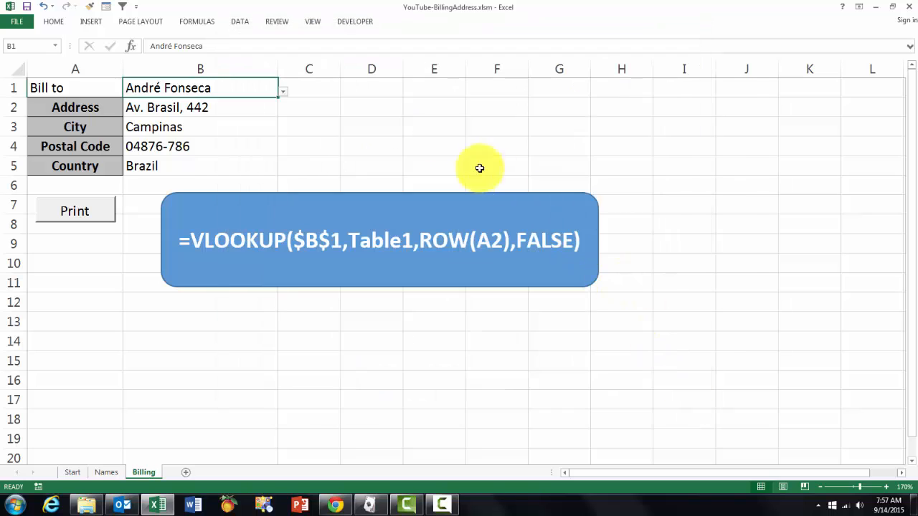
mouse_move(354, 22)
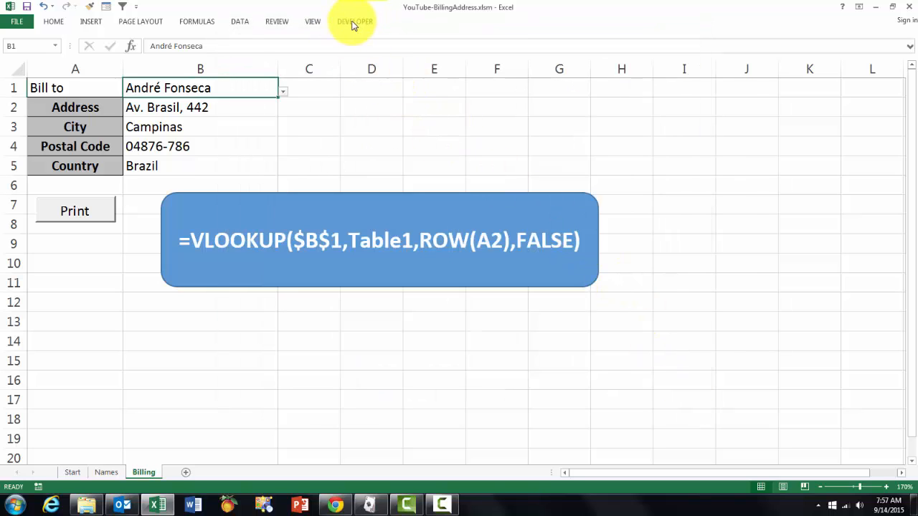
Use the Developer tab's Insert controls to add an ActiveX command button below Print.
click(355, 21)
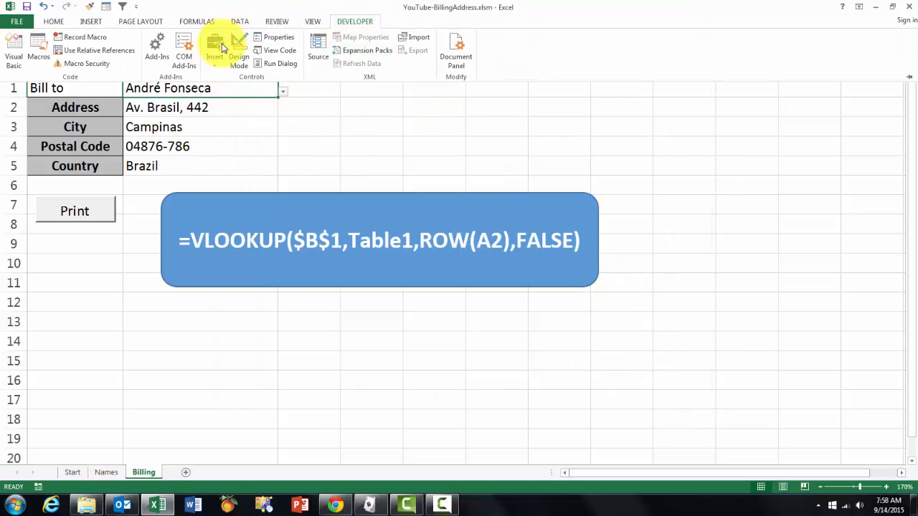
click(215, 49)
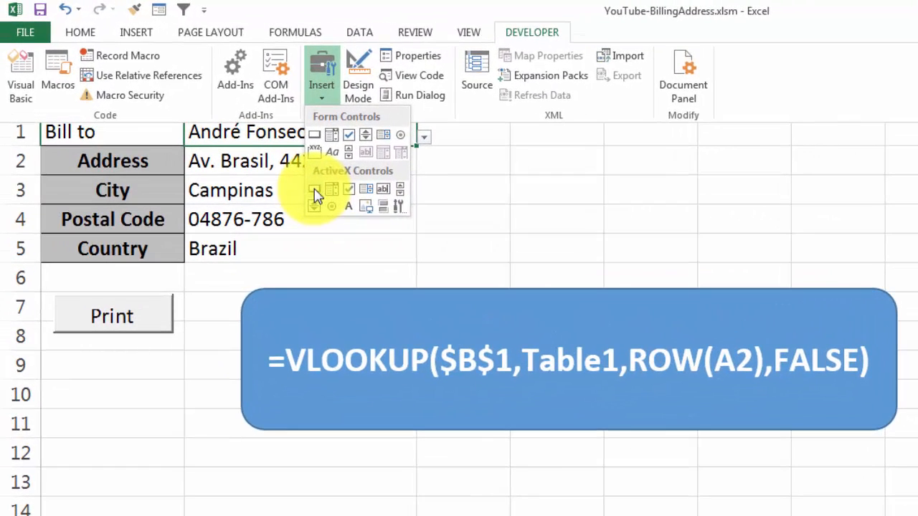
mouse_move(315, 190)
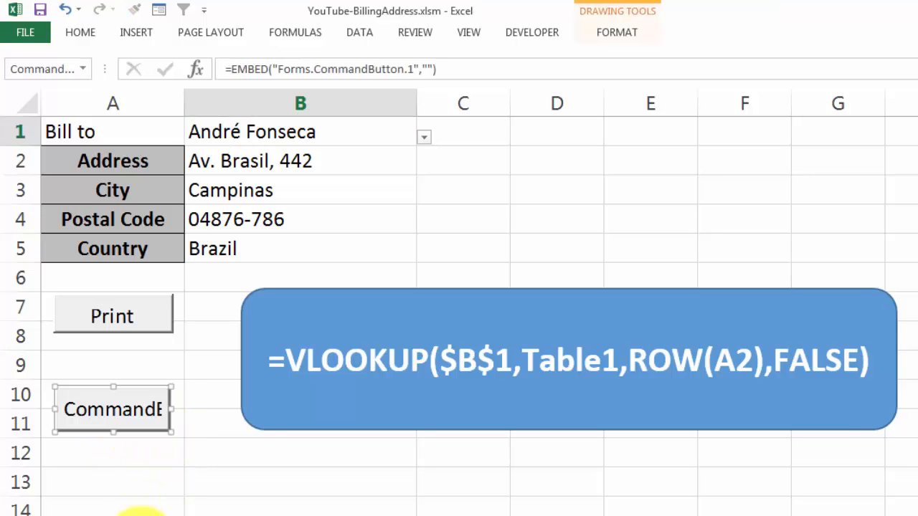
mouse_move(532, 32)
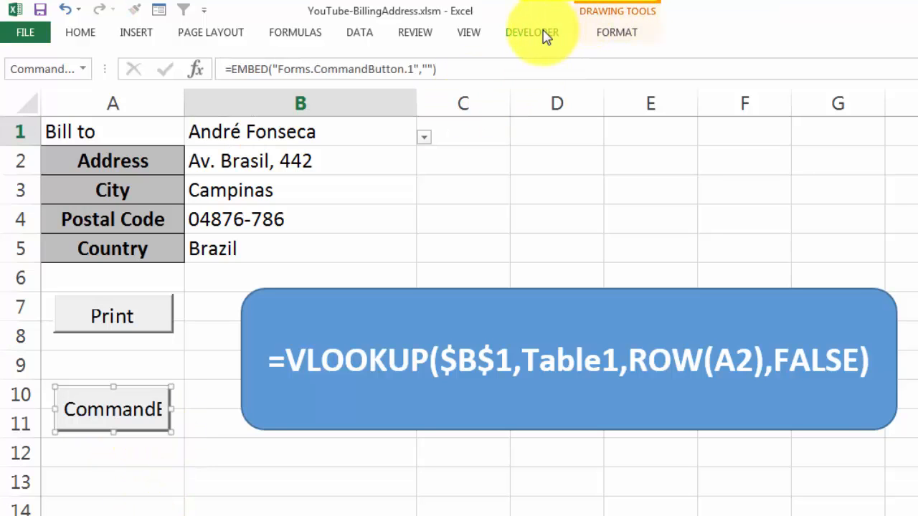
click(532, 31)
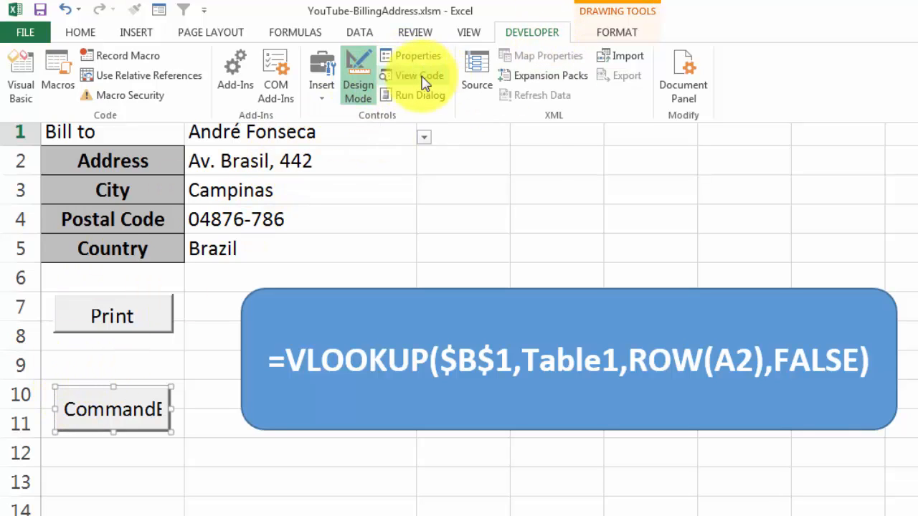
mouse_move(419, 75)
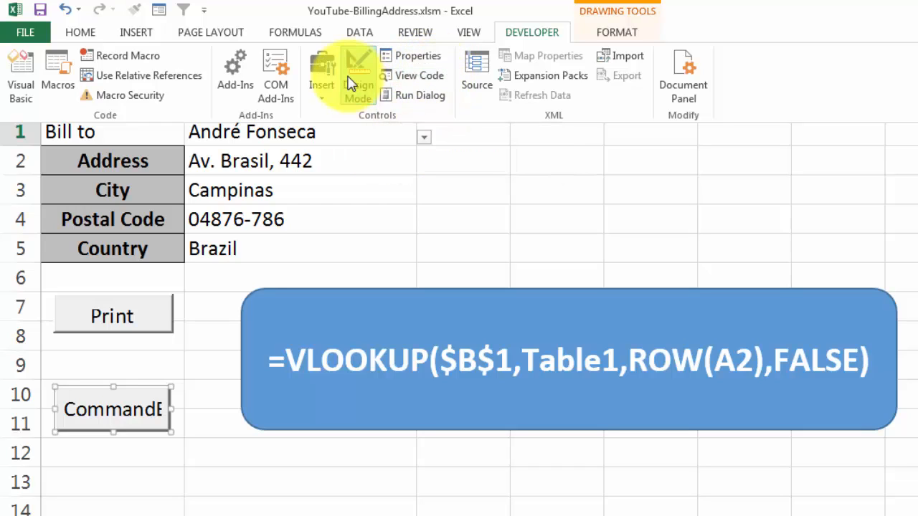
mouse_move(359, 75)
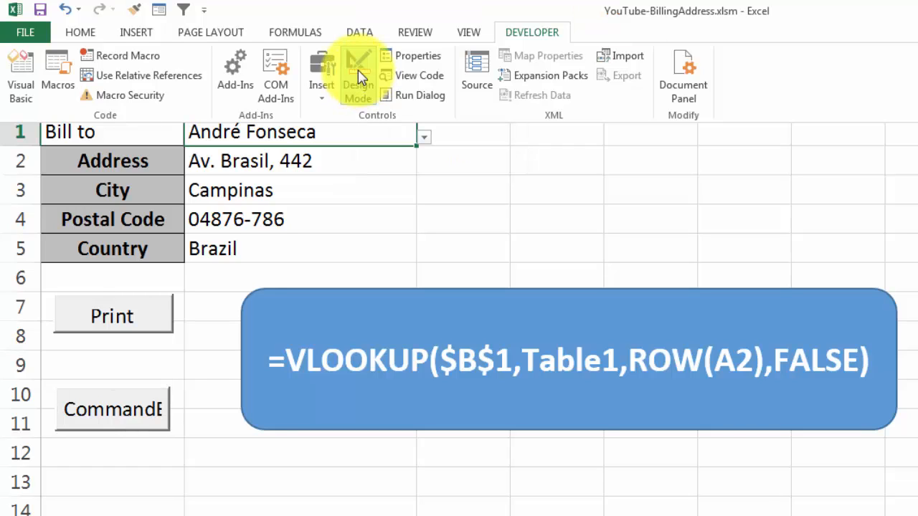
Test the spare CommandButton and remove it so only Print remains.
click(358, 72)
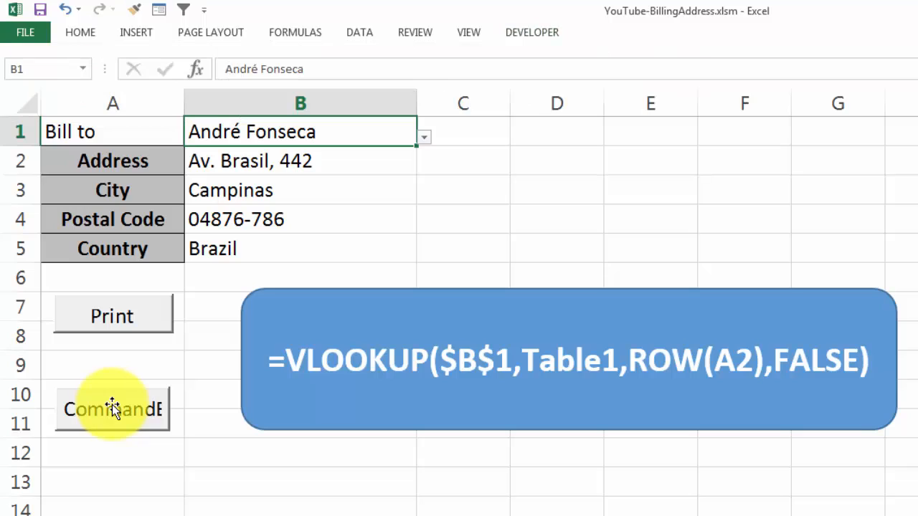
click(112, 409)
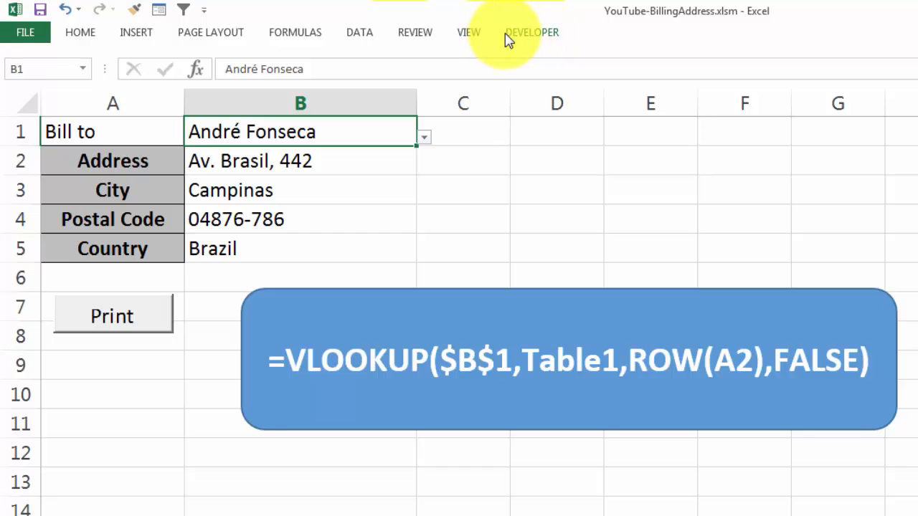
click(531, 32)
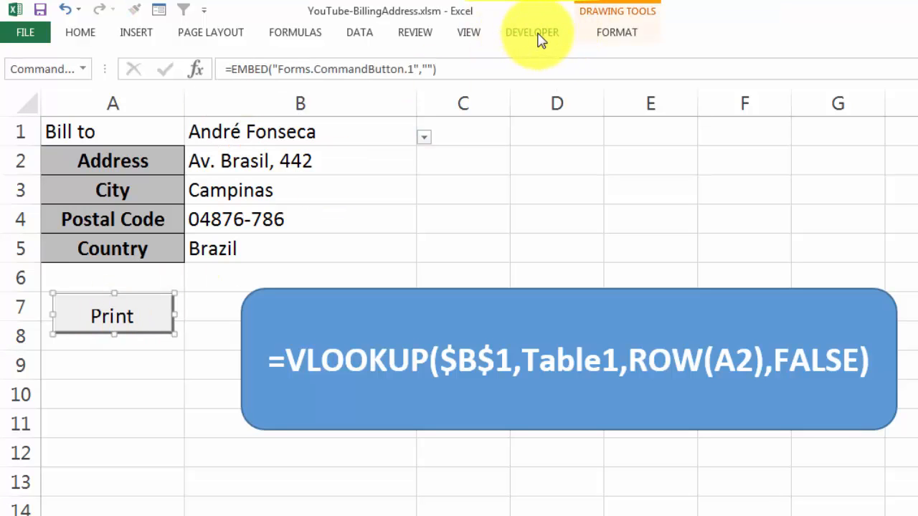
click(530, 31)
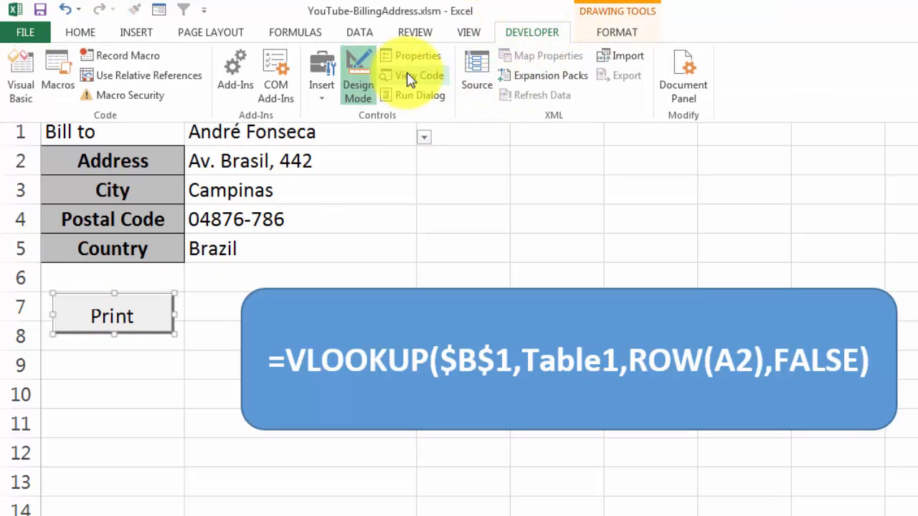
Select the Print button in design mode, then leave design mode so it works.
click(419, 74)
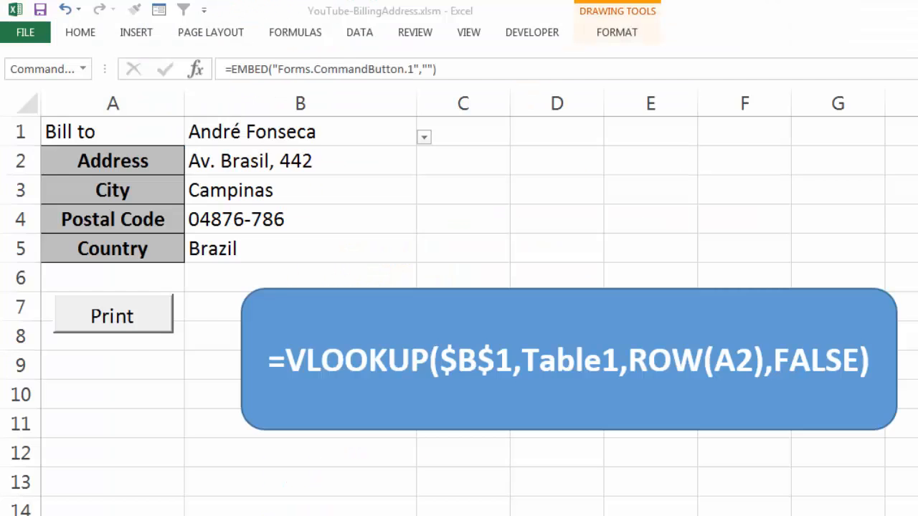
click(112, 315)
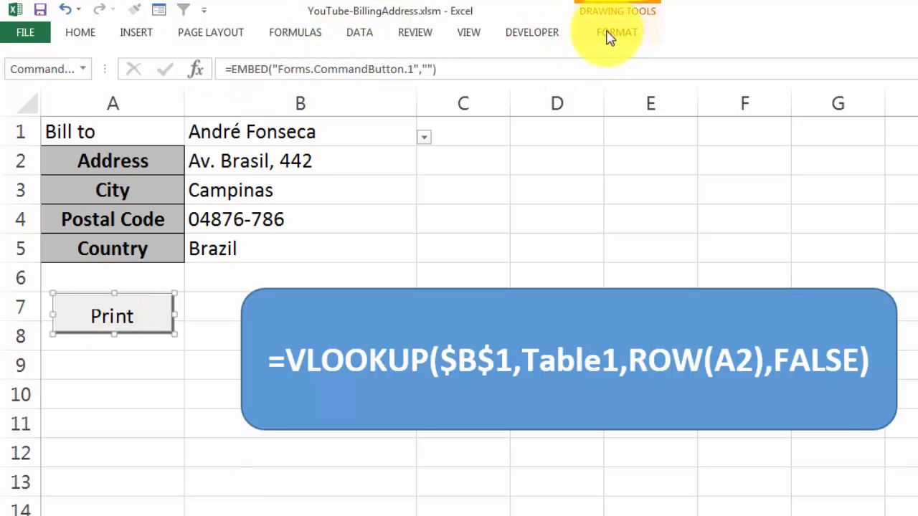
click(531, 32)
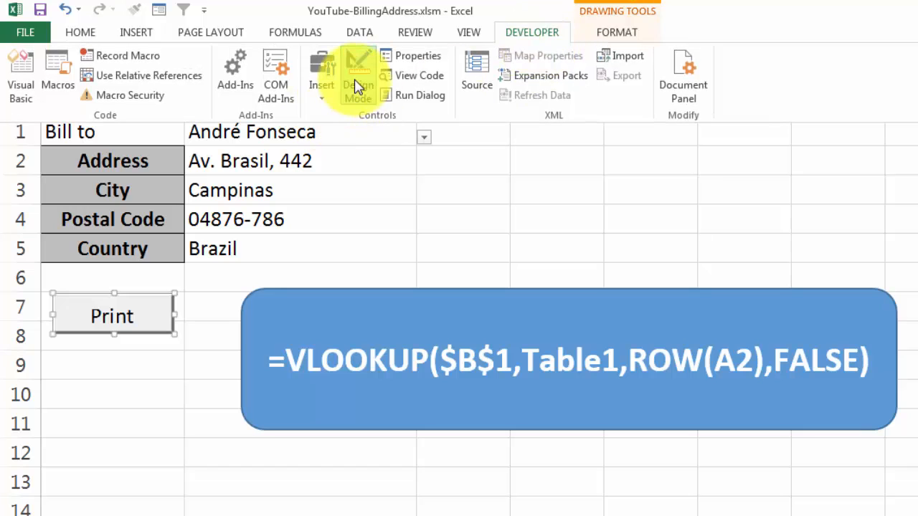
click(359, 75)
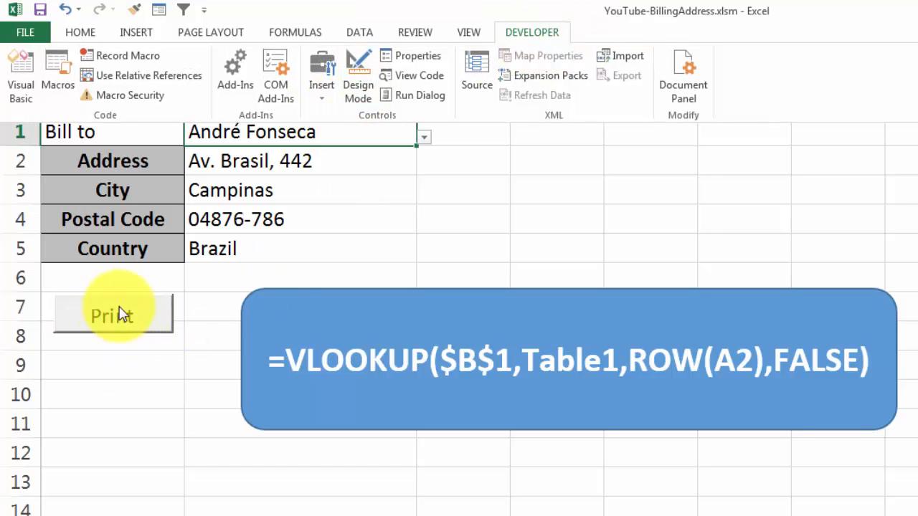
mouse_move(101, 373)
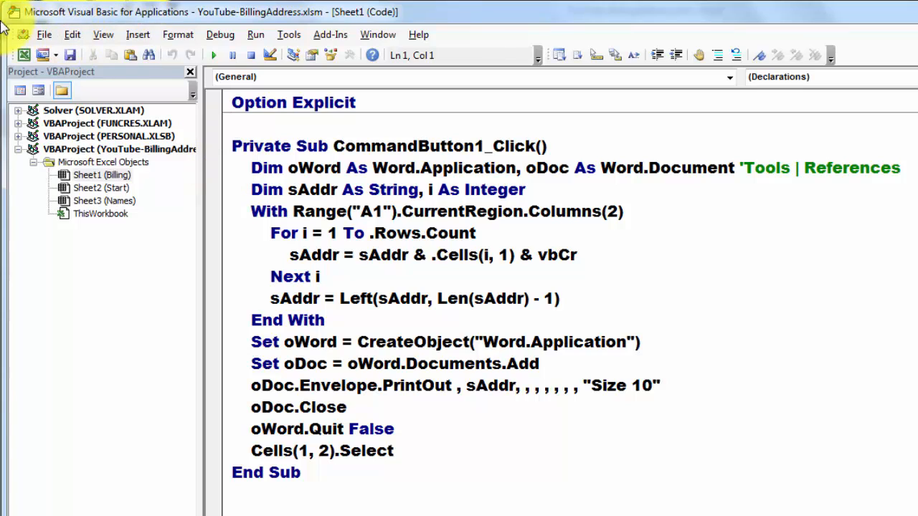
In the Sheet1 module, pick CommandButton1 from the Object list to show its Click procedure.
click(101, 175)
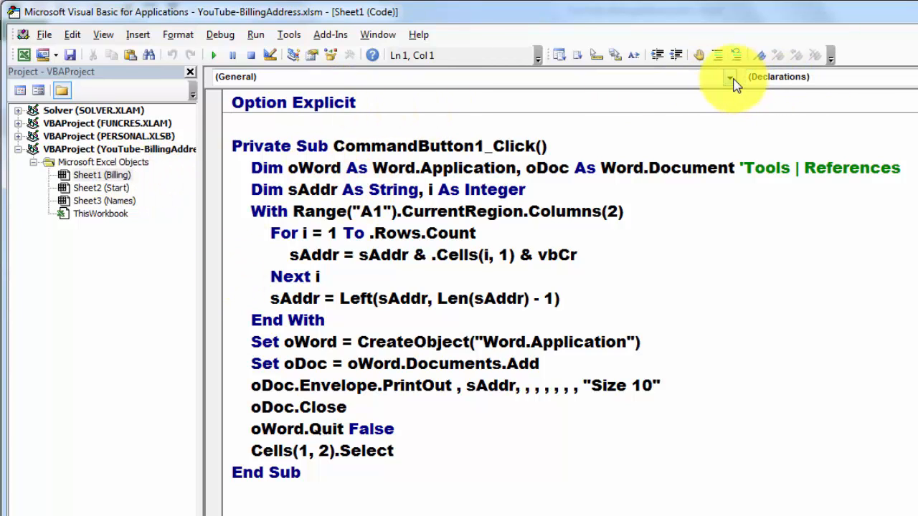
click(730, 78)
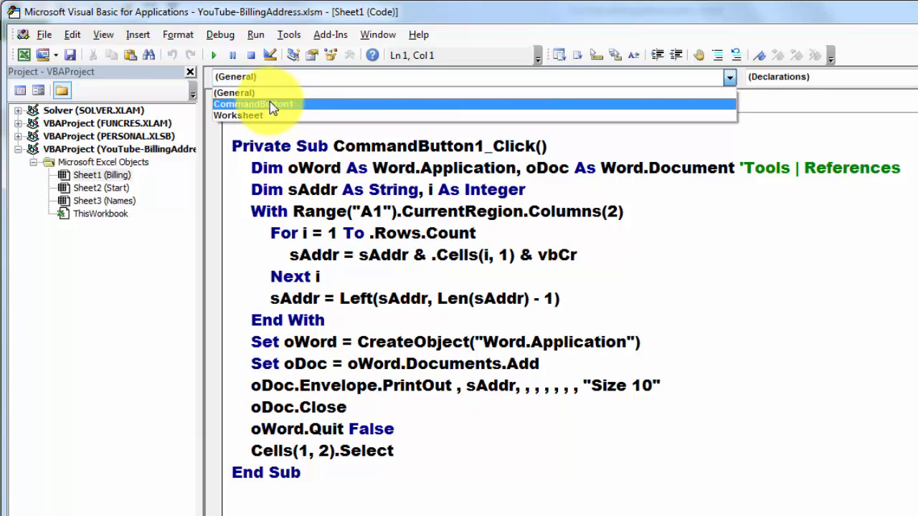
mouse_move(279, 112)
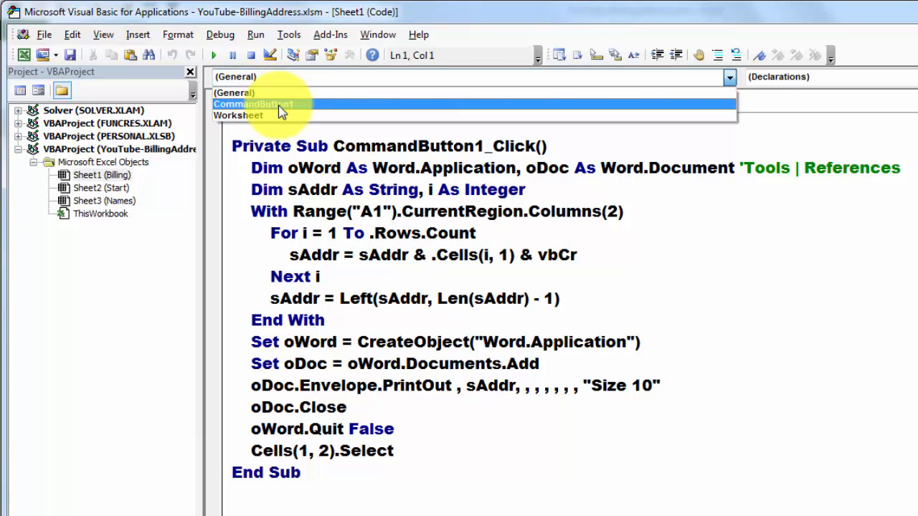
click(252, 103)
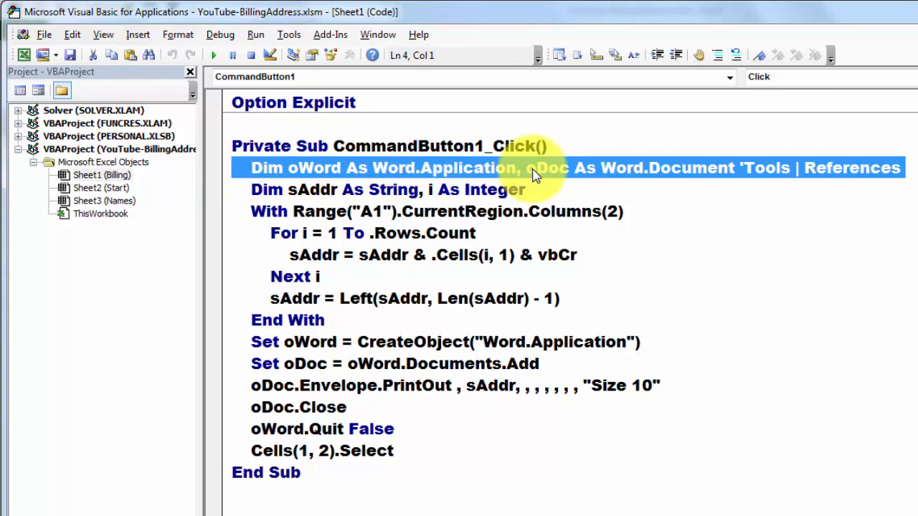
mouse_move(390, 175)
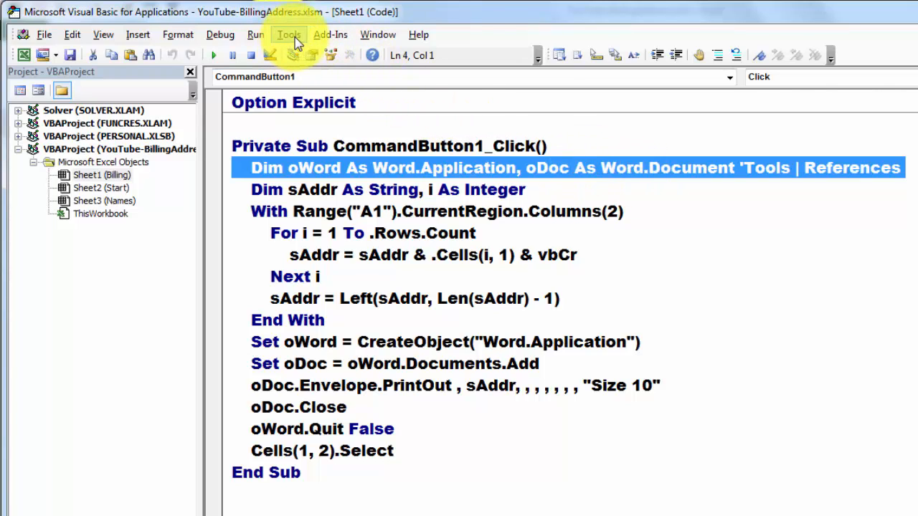
click(288, 34)
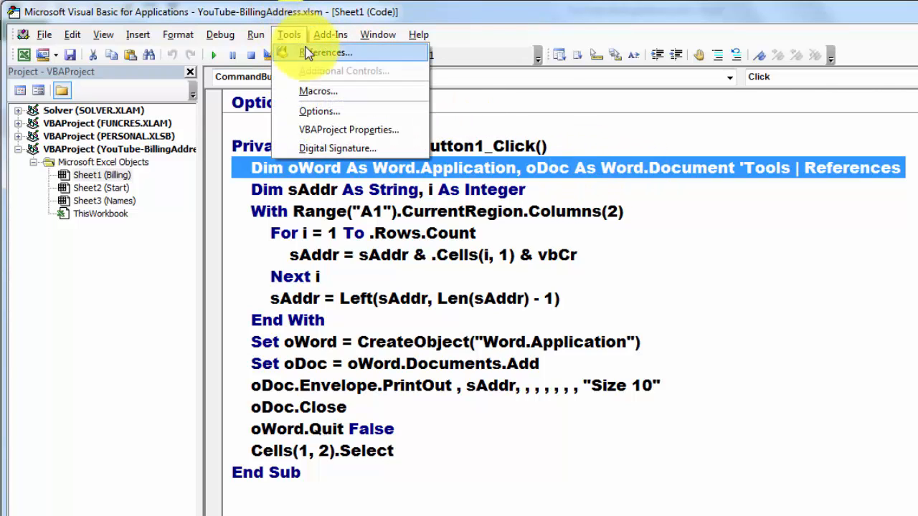
click(327, 51)
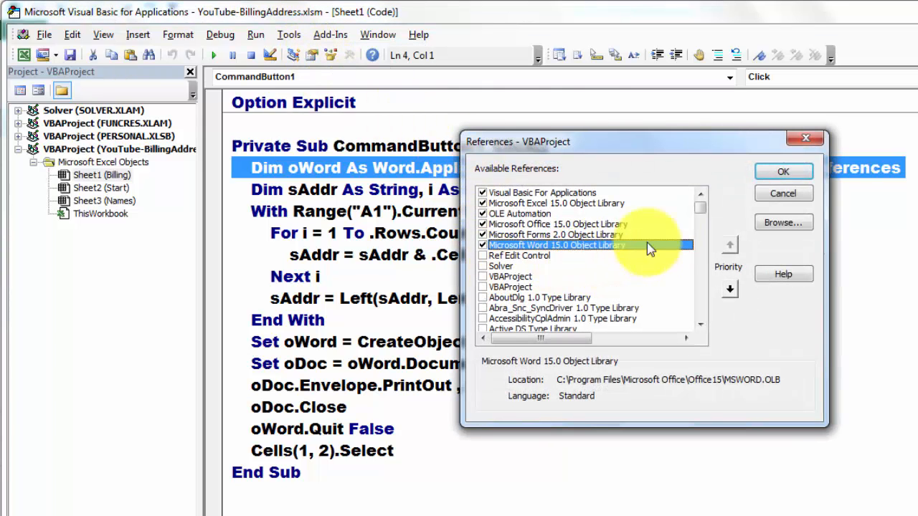
mouse_move(611, 249)
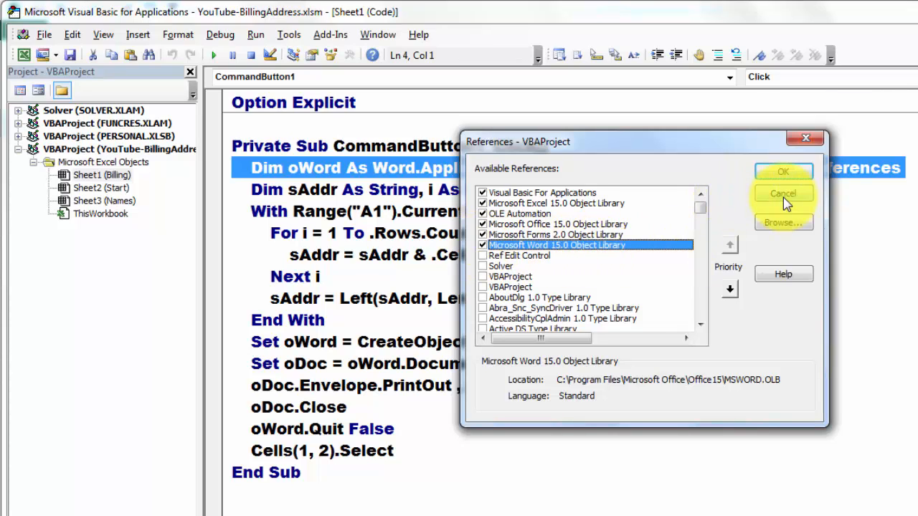
click(783, 194)
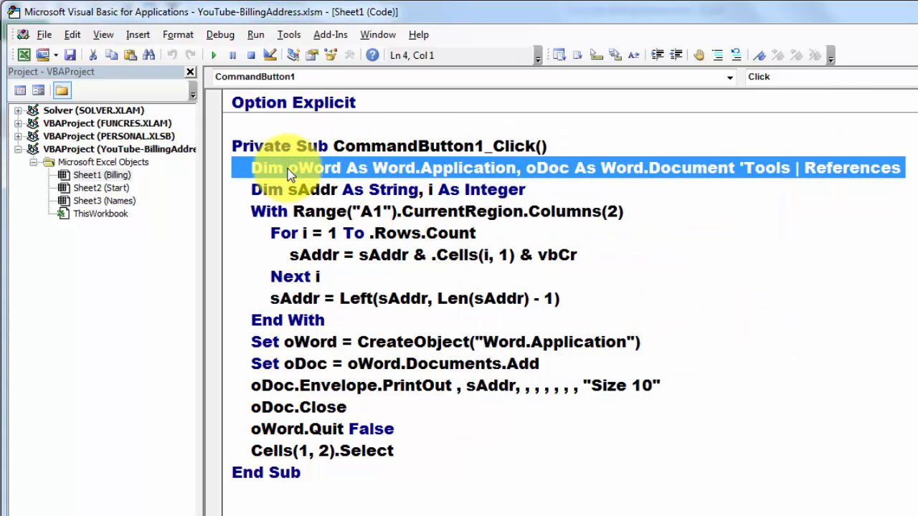
mouse_move(537, 178)
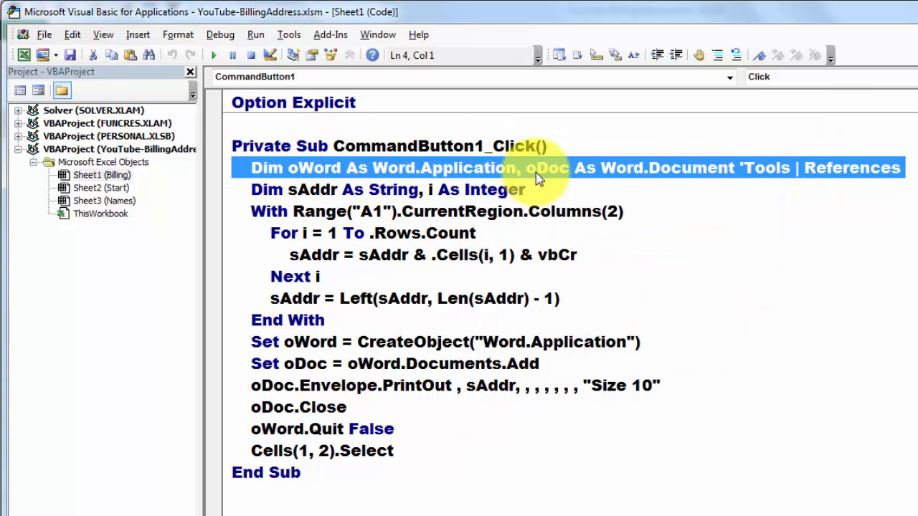
mouse_move(409, 178)
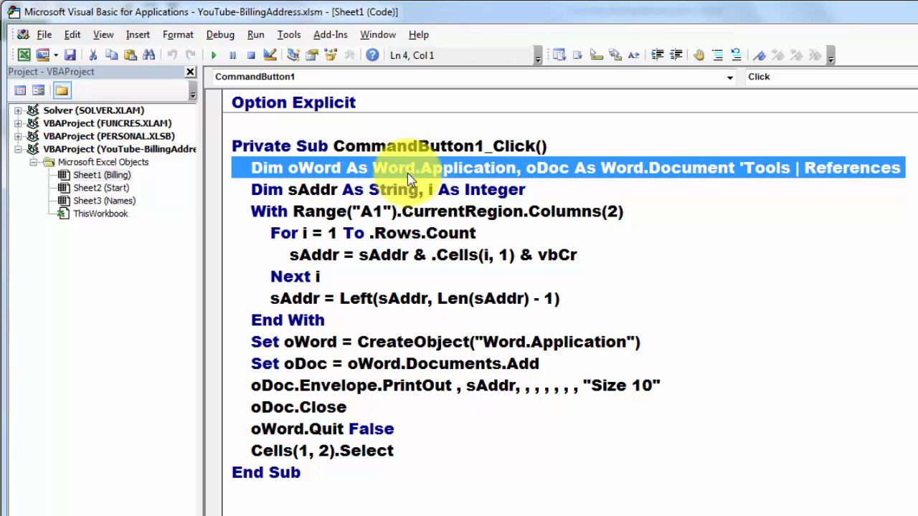
mouse_move(691, 178)
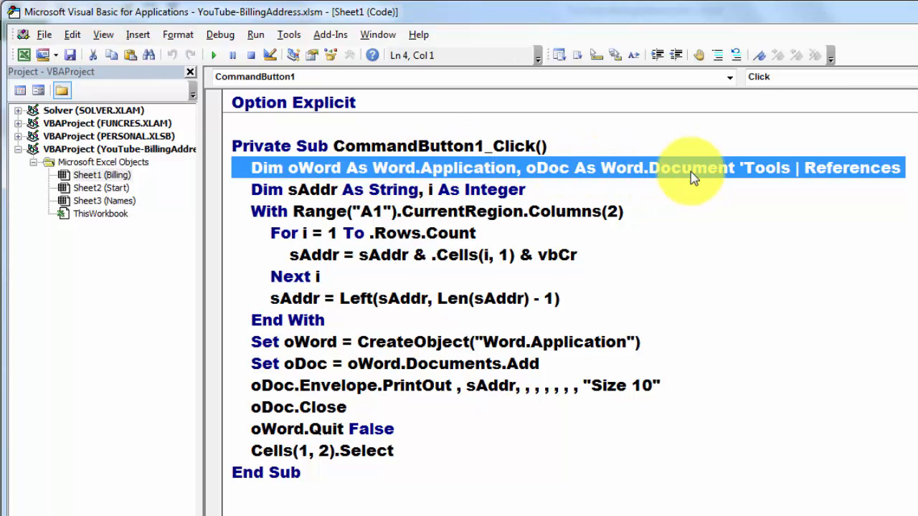
mouse_move(236, 178)
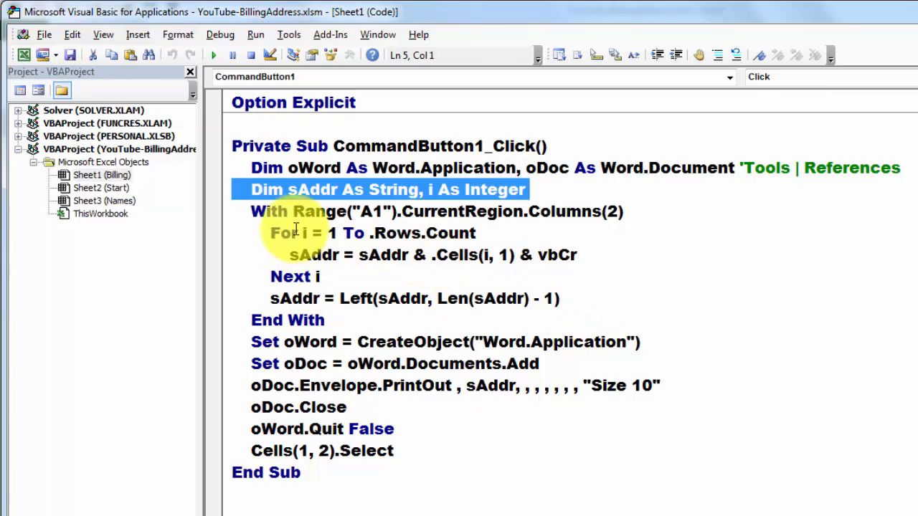
mouse_move(40, 180)
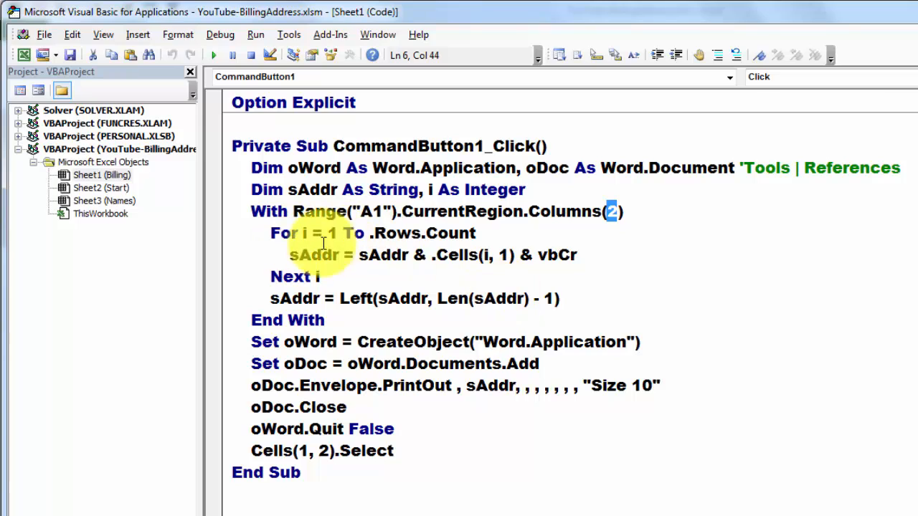
mouse_move(327, 233)
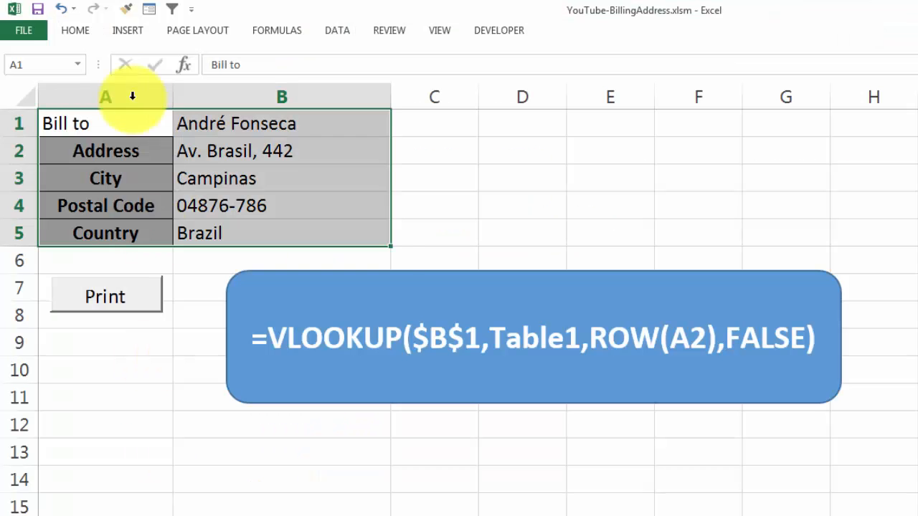
click(281, 123)
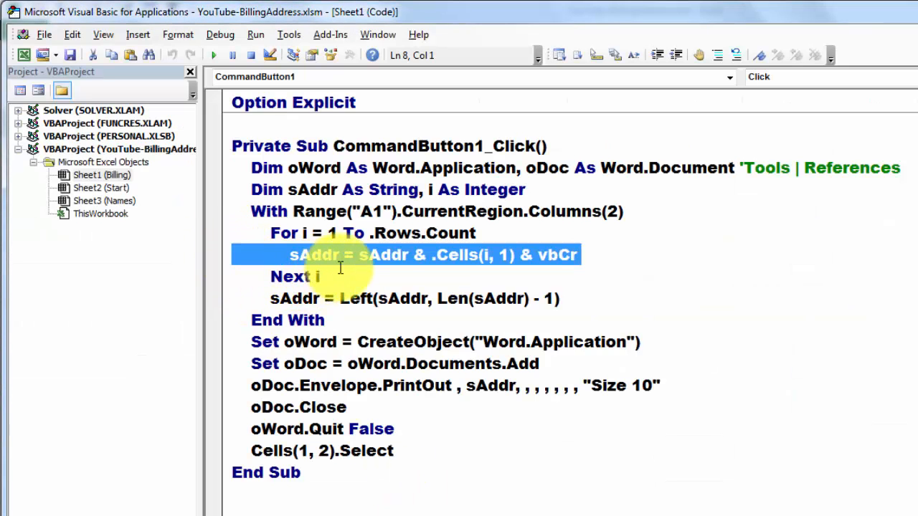
mouse_move(390, 269)
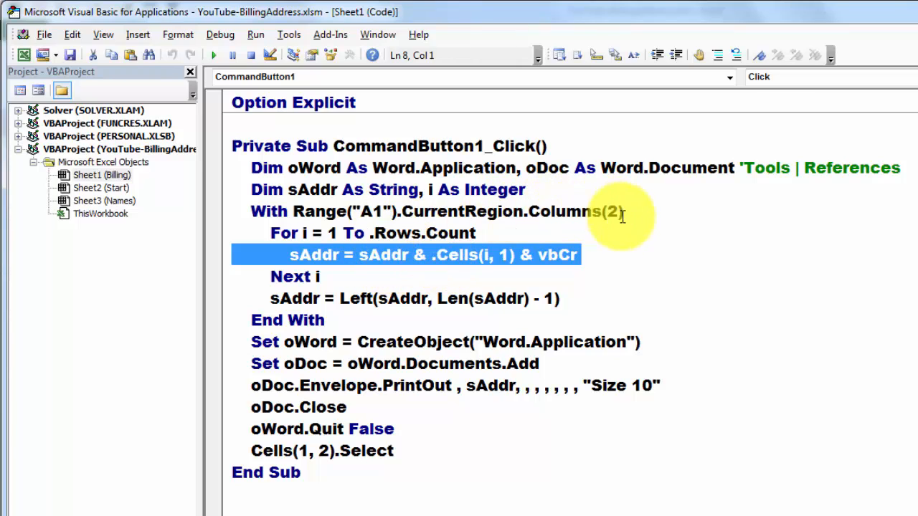
mouse_move(442, 270)
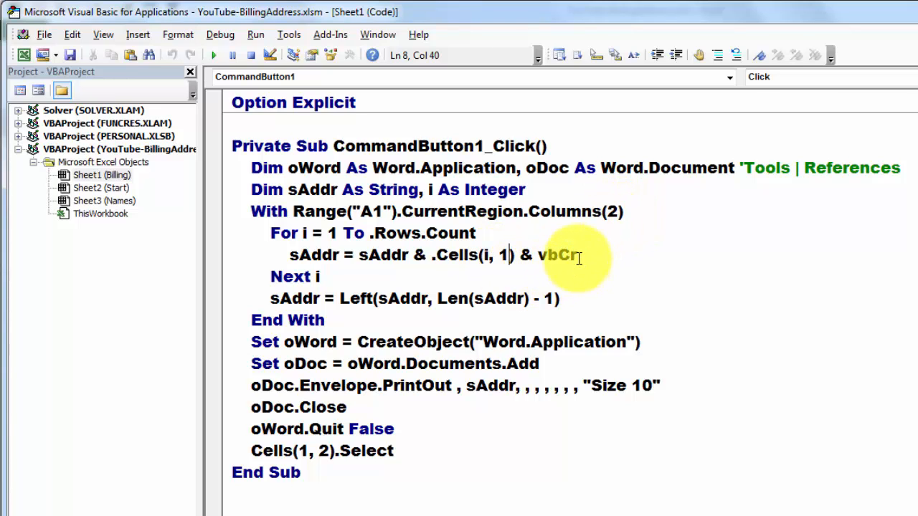
double_click(556, 255)
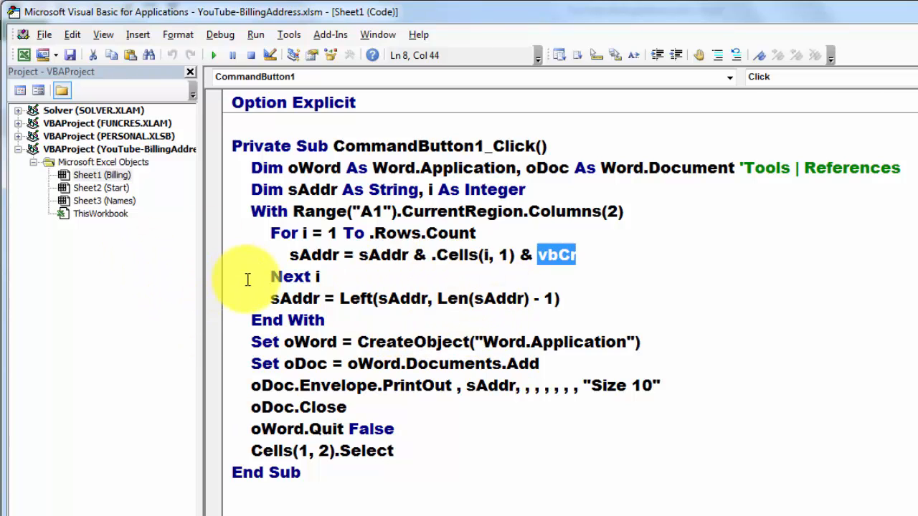
mouse_move(451, 232)
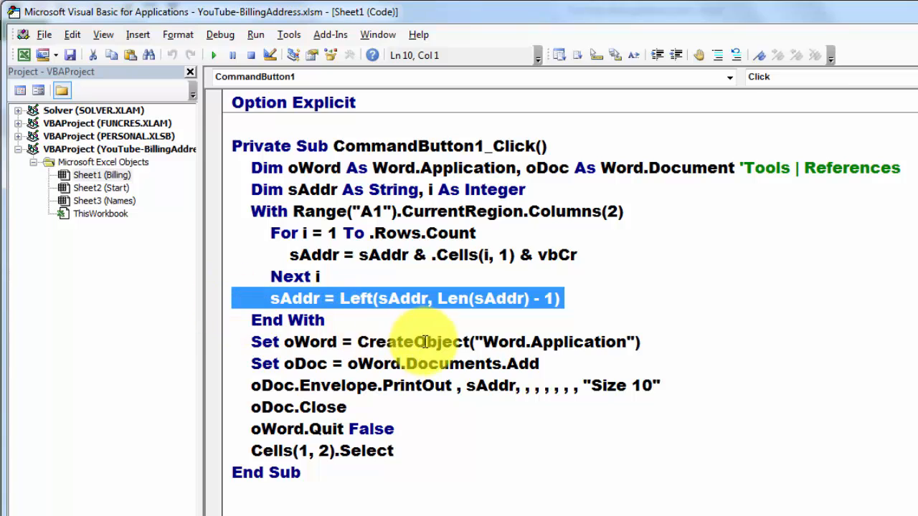
mouse_move(509, 365)
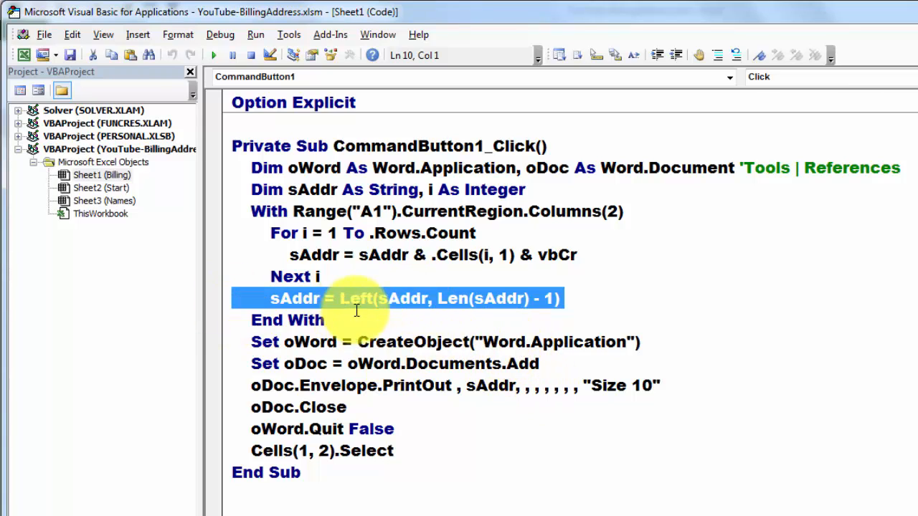
double_click(402, 298)
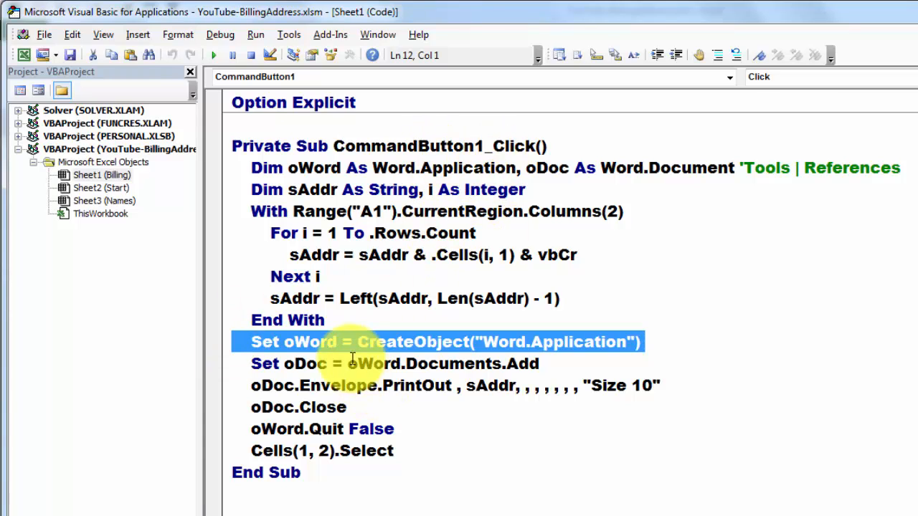
mouse_move(581, 357)
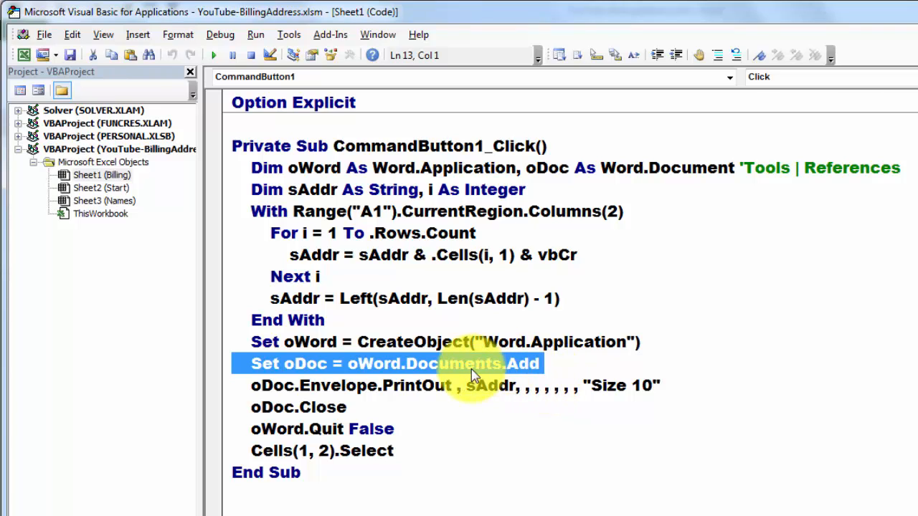
mouse_move(197, 408)
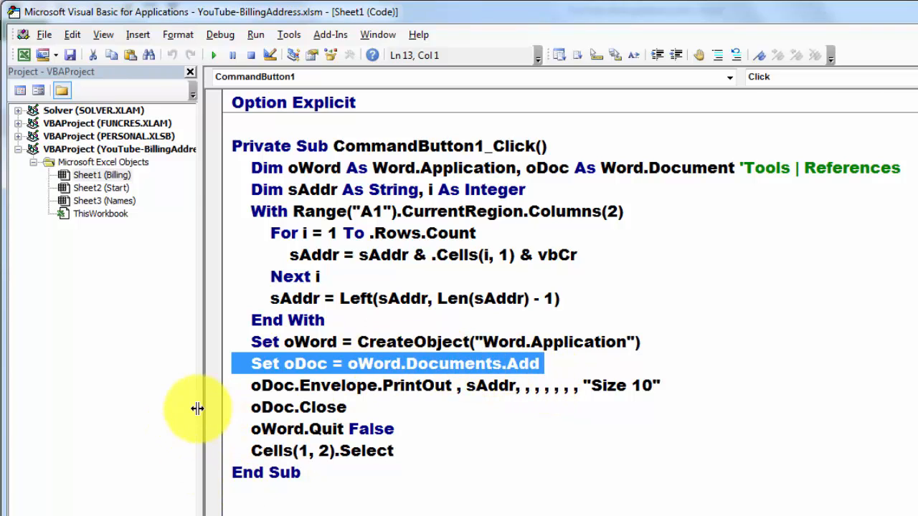
mouse_move(222, 399)
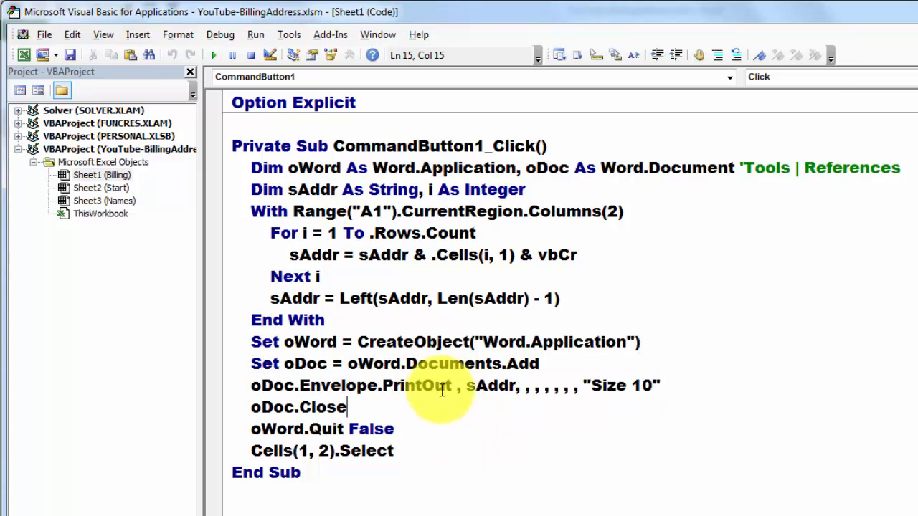
click(465, 385)
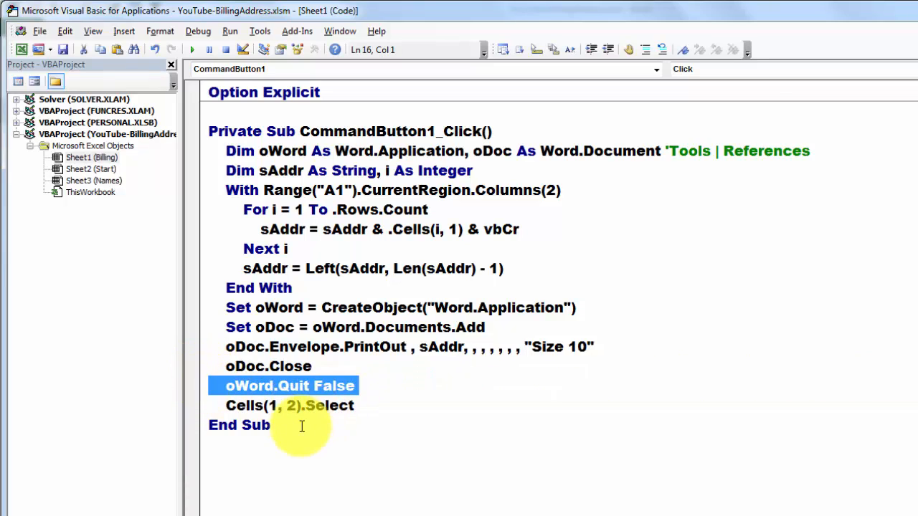
mouse_move(200, 408)
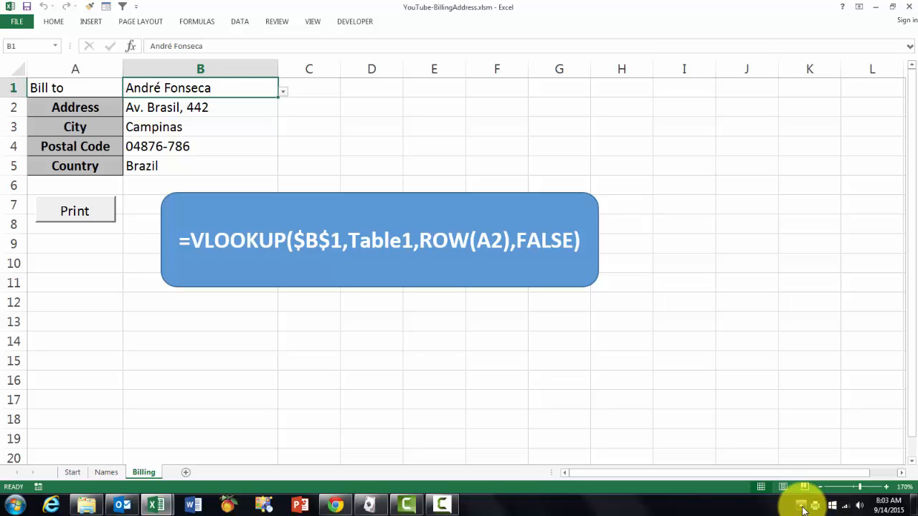
From the system tray printer queue, cancel the Word Envelope print job and close the queue.
click(801, 505)
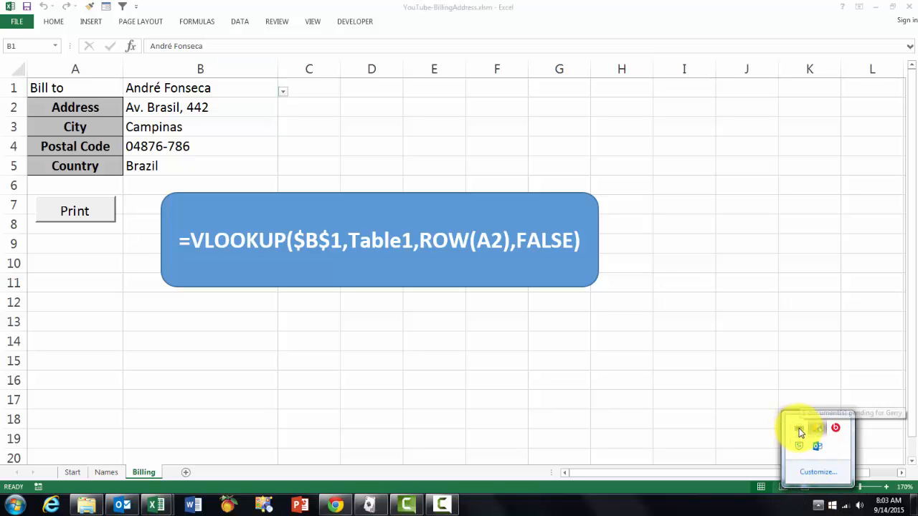
click(799, 429)
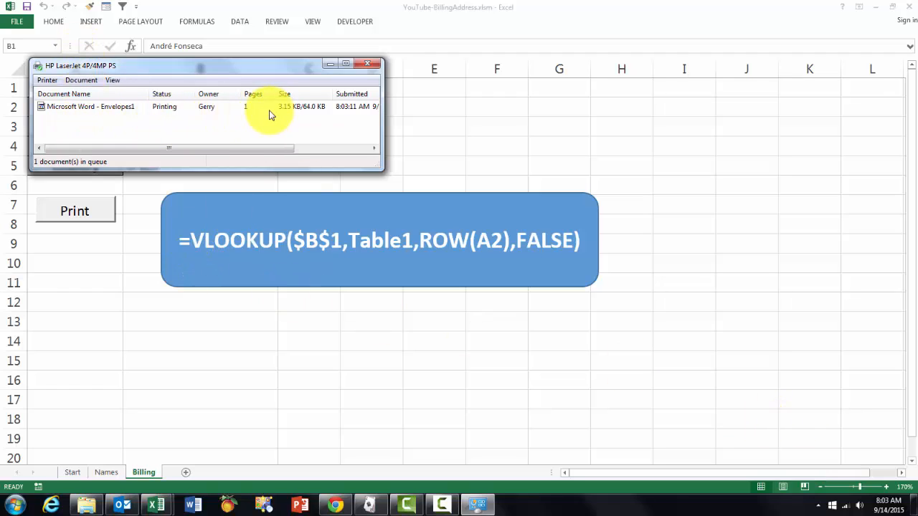
mouse_move(222, 149)
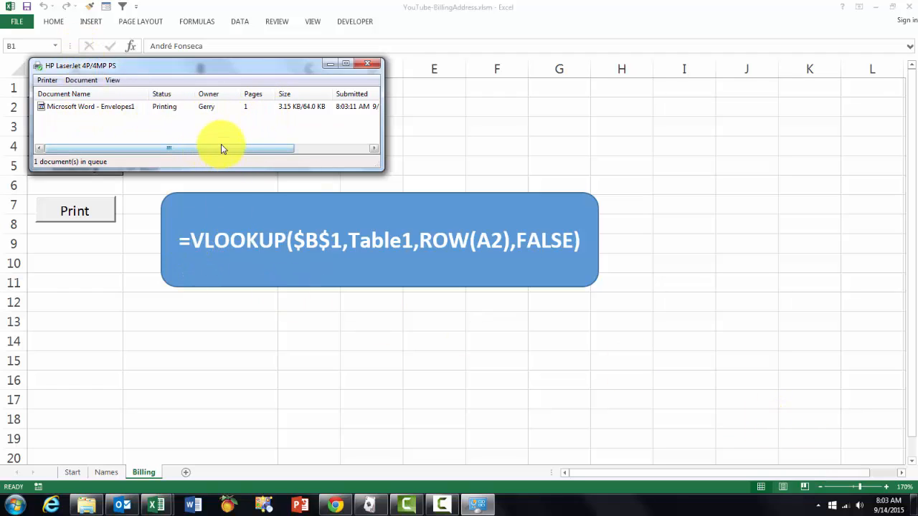
right_click(89, 106)
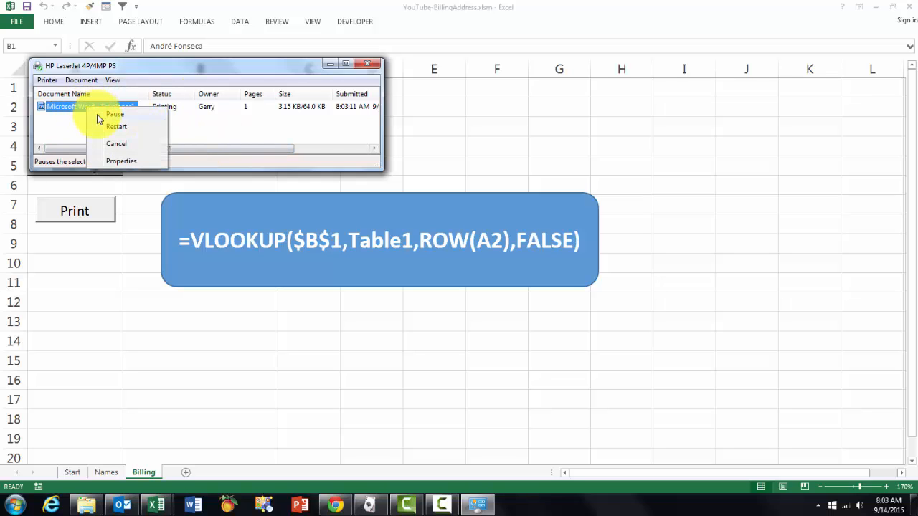
click(116, 143)
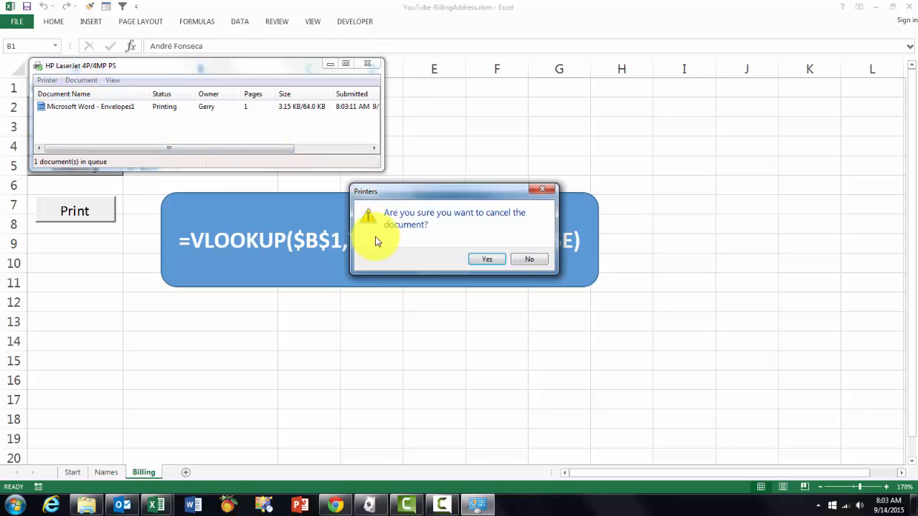
click(487, 258)
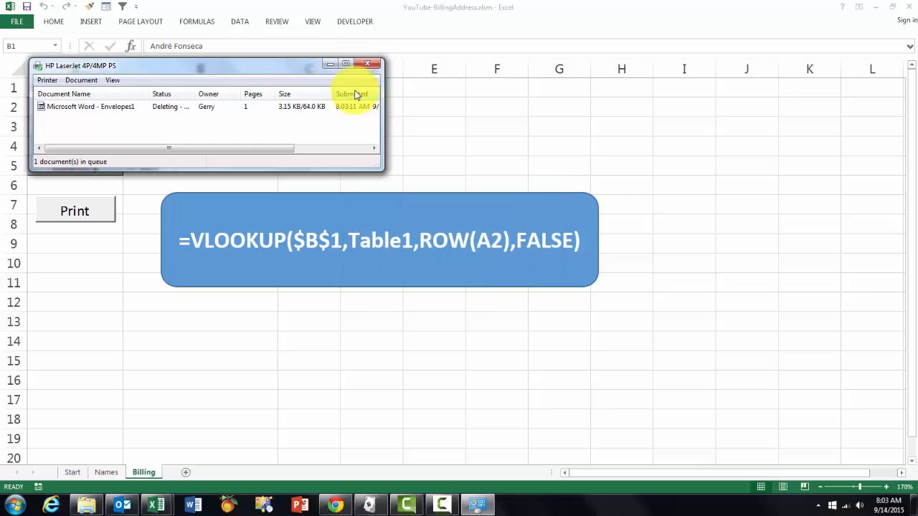
click(376, 64)
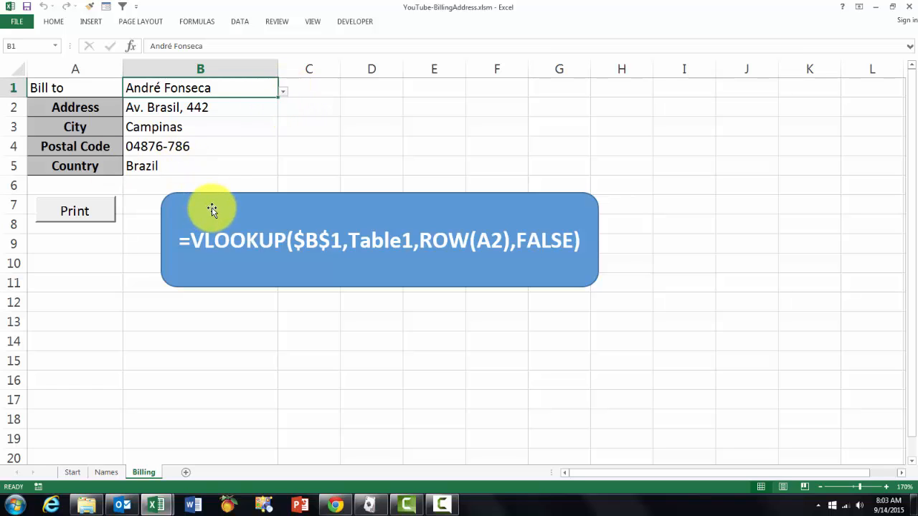
mouse_move(298, 400)
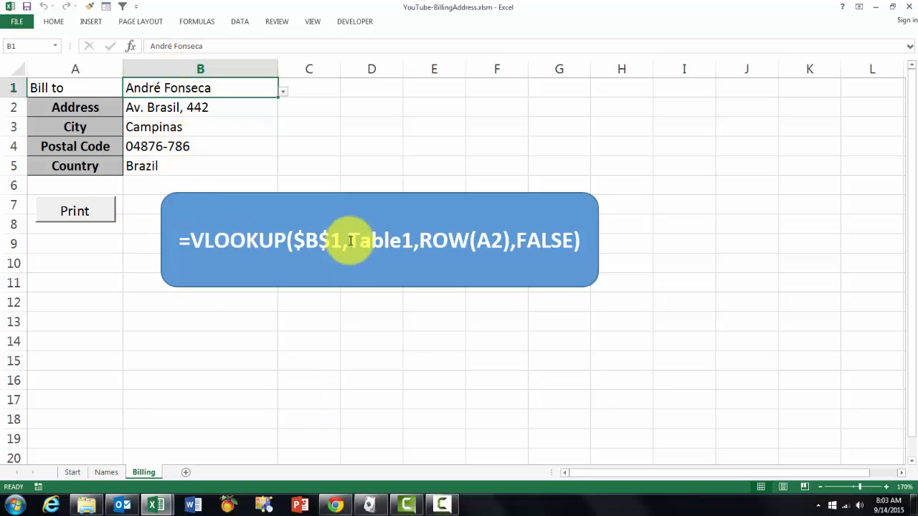
mouse_move(292, 367)
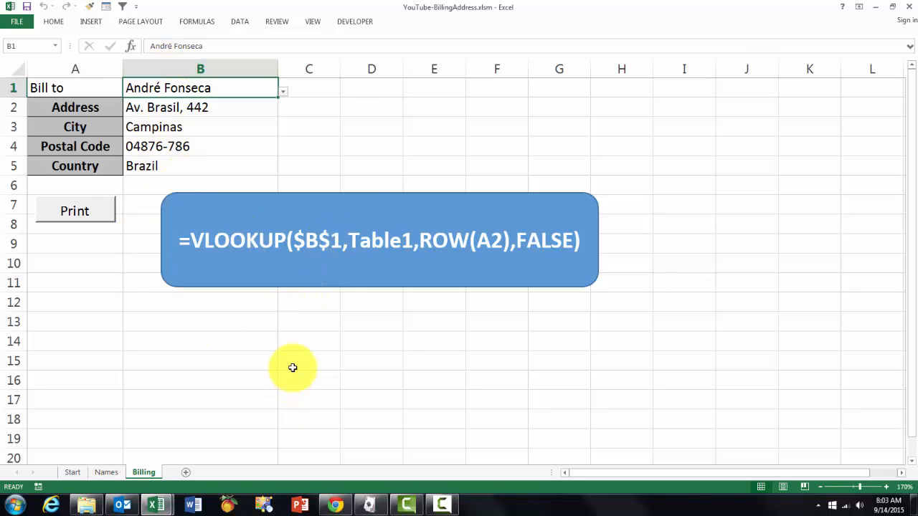